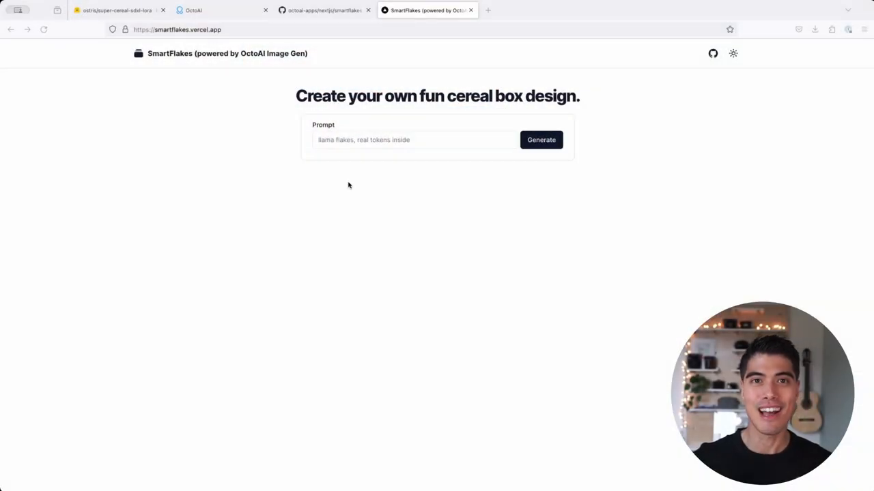
pyautogui.moveTo(240, 218)
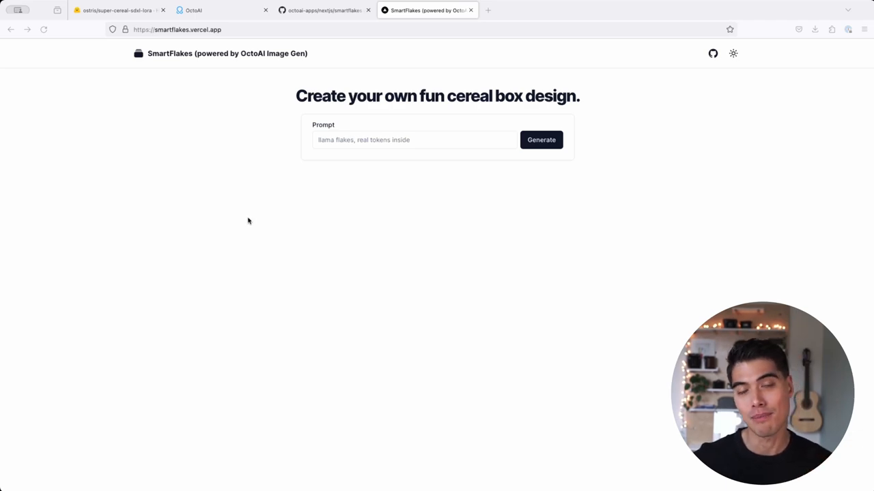
pyautogui.moveTo(254, 206)
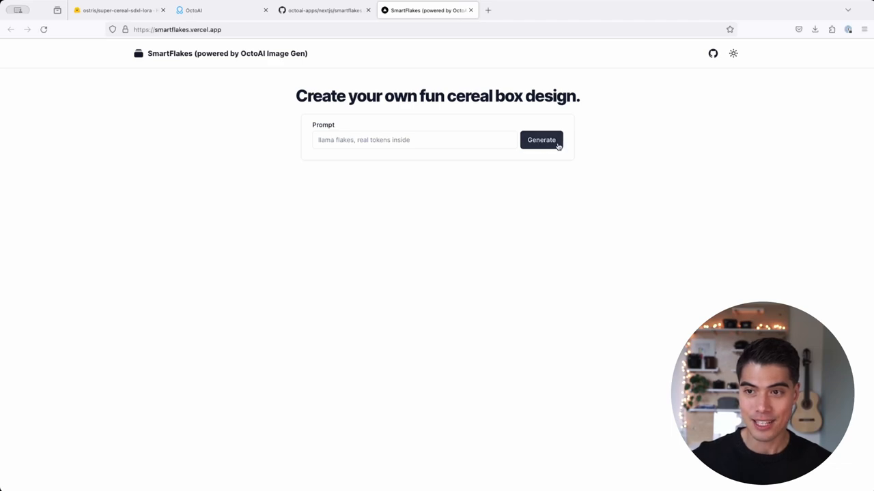
# Step: Generate the Llama Flakes cereal box image and check its 4.71-second generation time
pyautogui.click(541, 139)
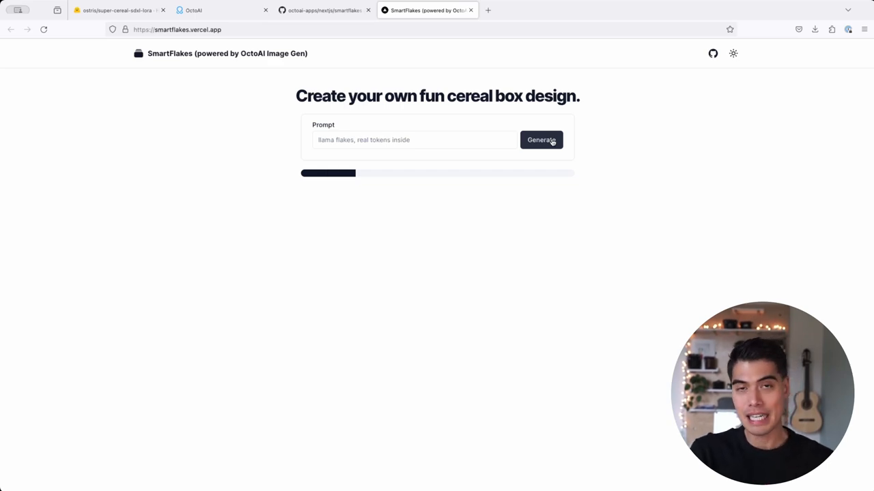
pyautogui.click(541, 140)
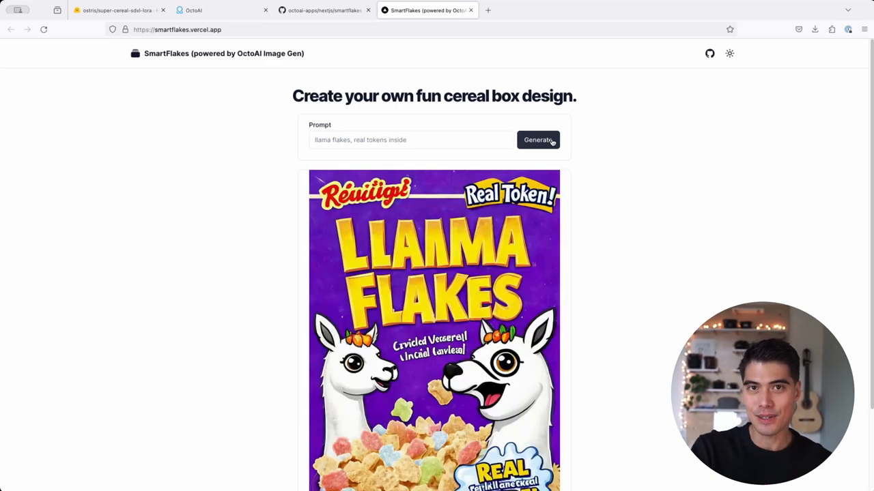
pyautogui.moveTo(608, 209)
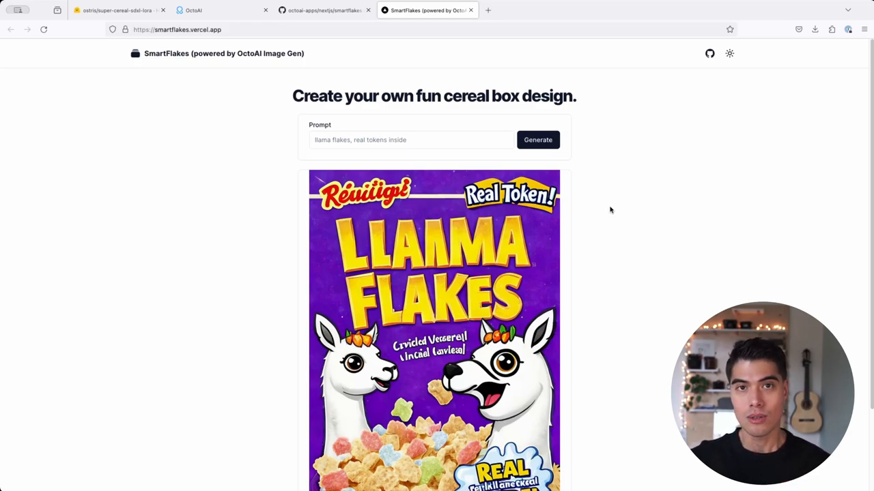
pyautogui.moveTo(628, 217)
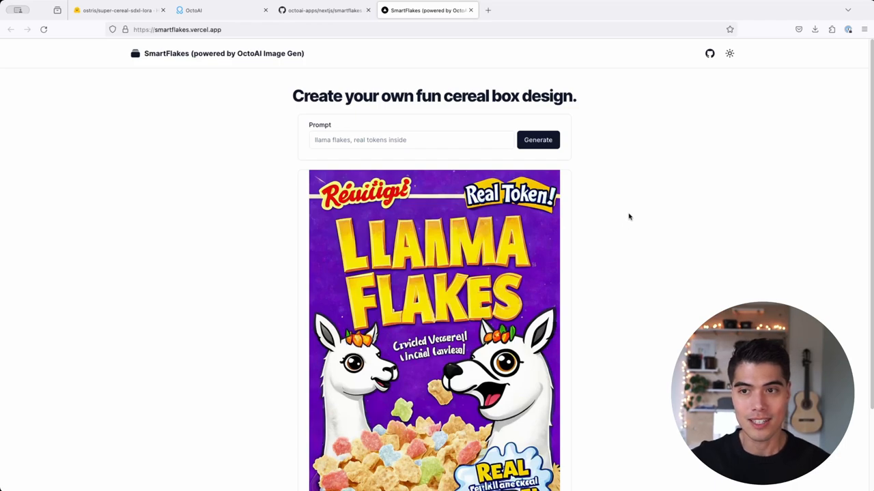
pyautogui.scroll(-3)
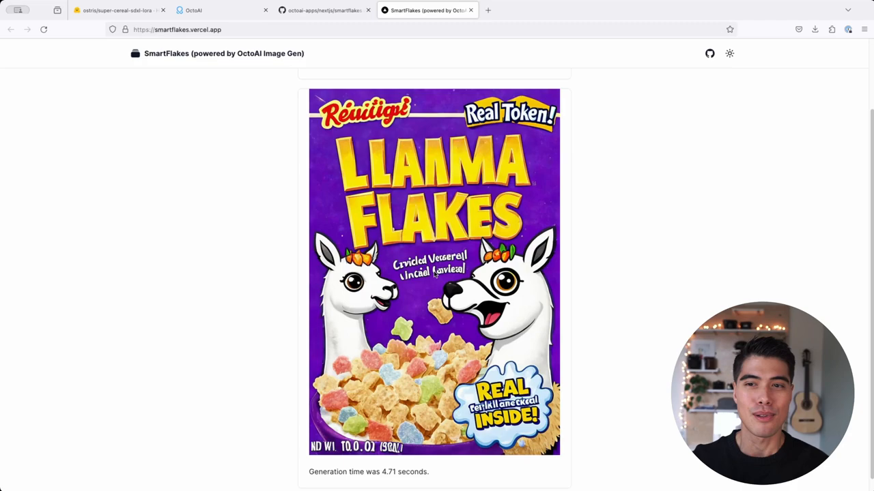
pyautogui.scroll(3)
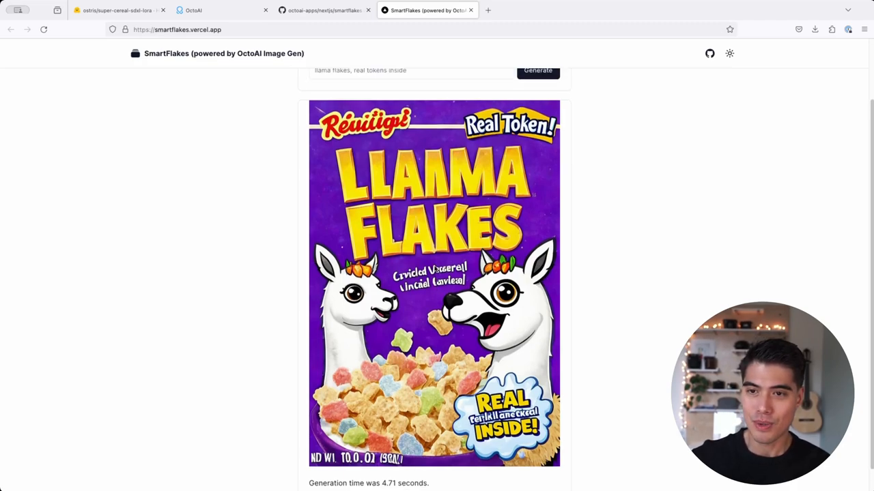
pyautogui.scroll(3)
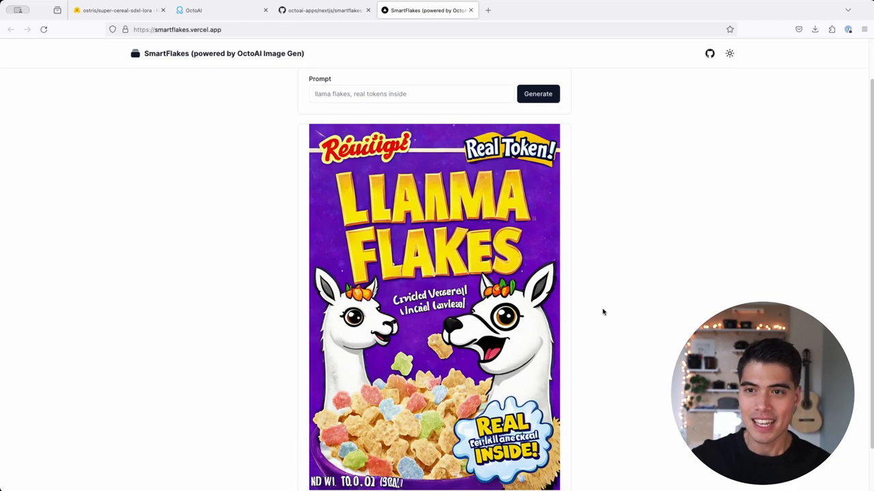
pyautogui.scroll(-3)
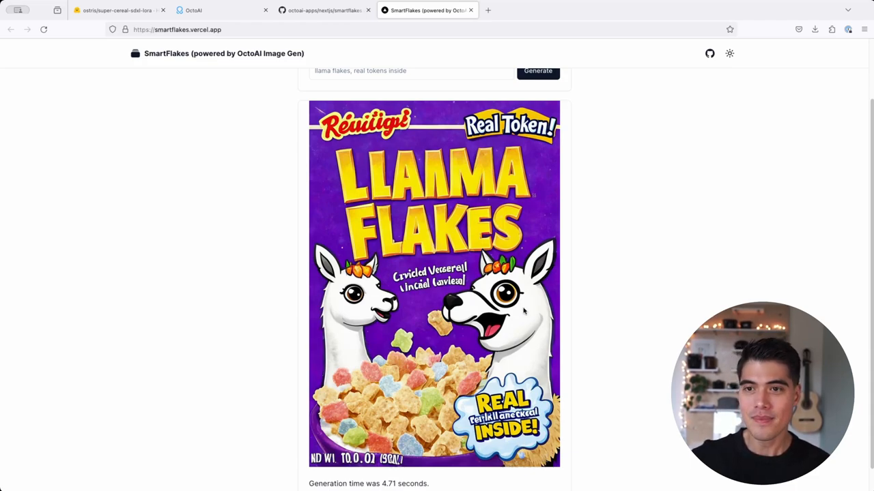
pyautogui.scroll(3)
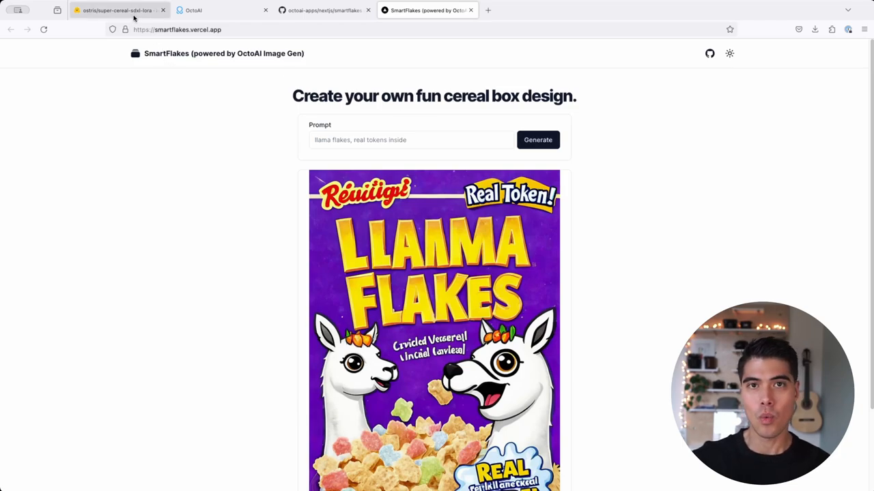
# Step: Review the super-cereal-sdxl-lora model card's Boogers and Star Wars cereal box examples
pyautogui.click(116, 10)
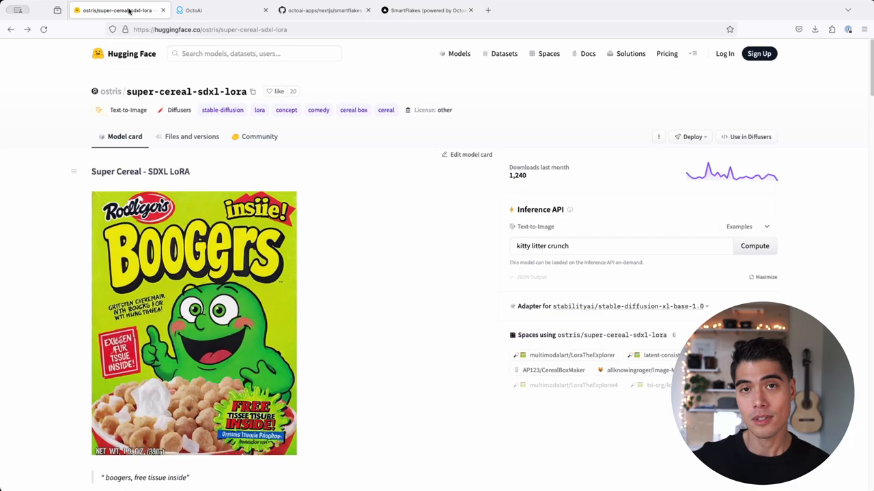
pyautogui.moveTo(279, 220)
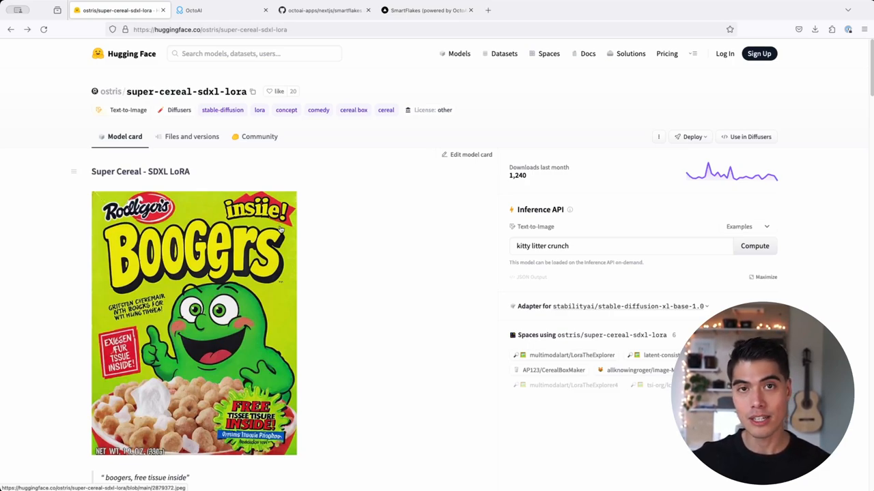
pyautogui.moveTo(271, 232)
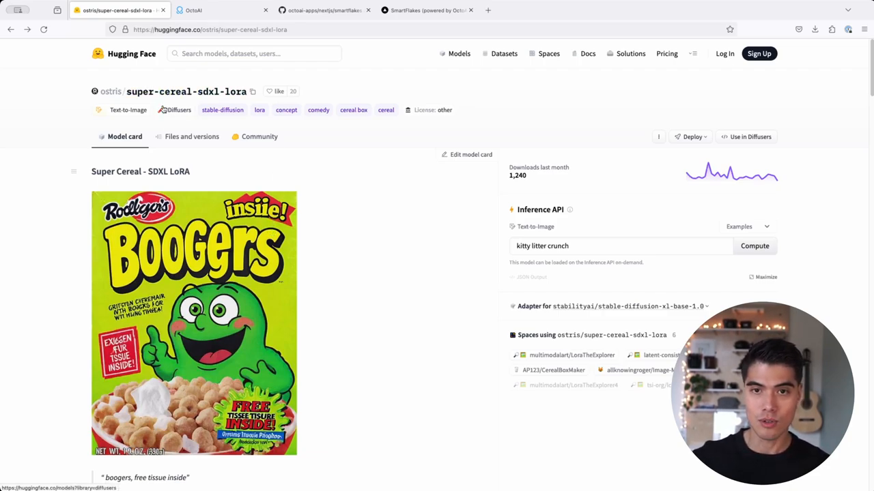
pyautogui.moveTo(361, 348)
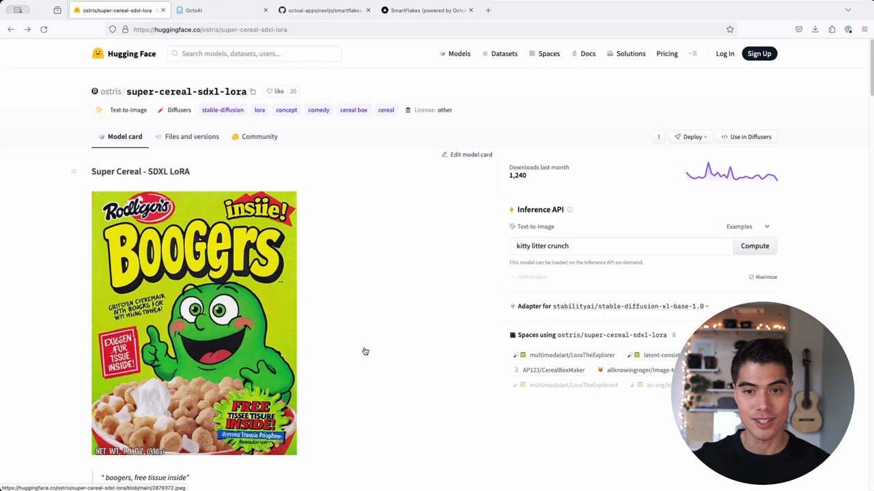
pyautogui.scroll(-3)
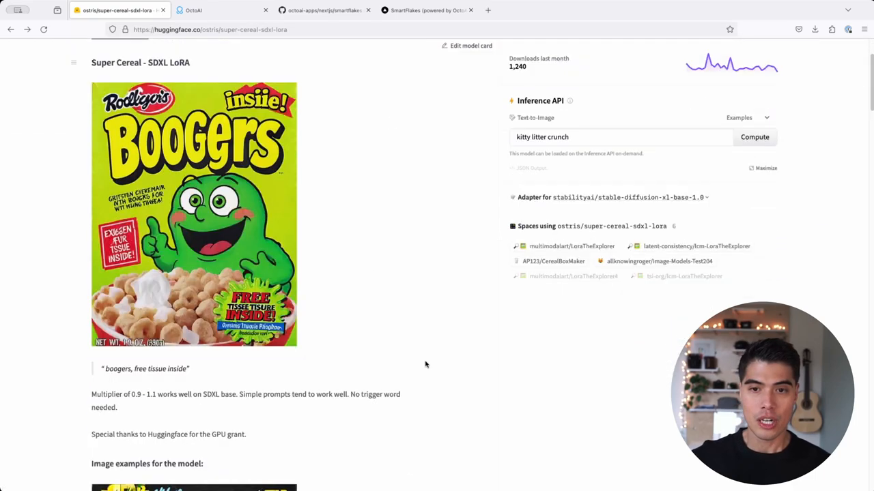
pyautogui.scroll(-3)
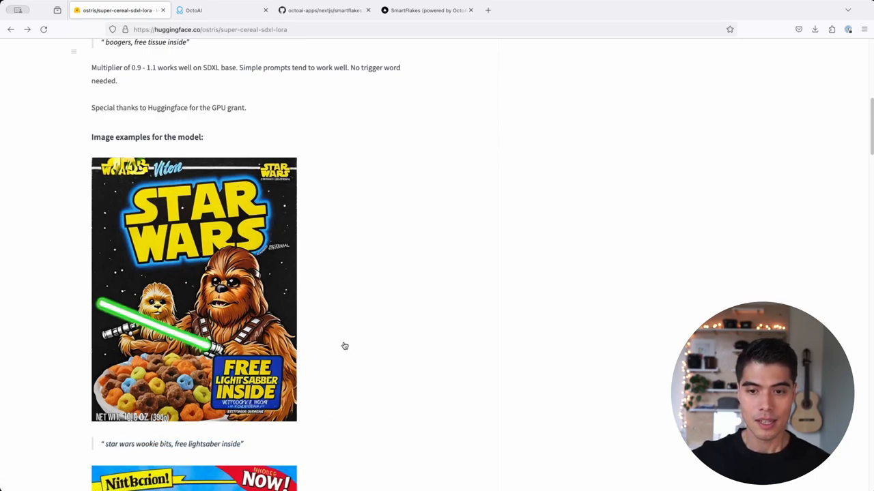
pyautogui.scroll(3)
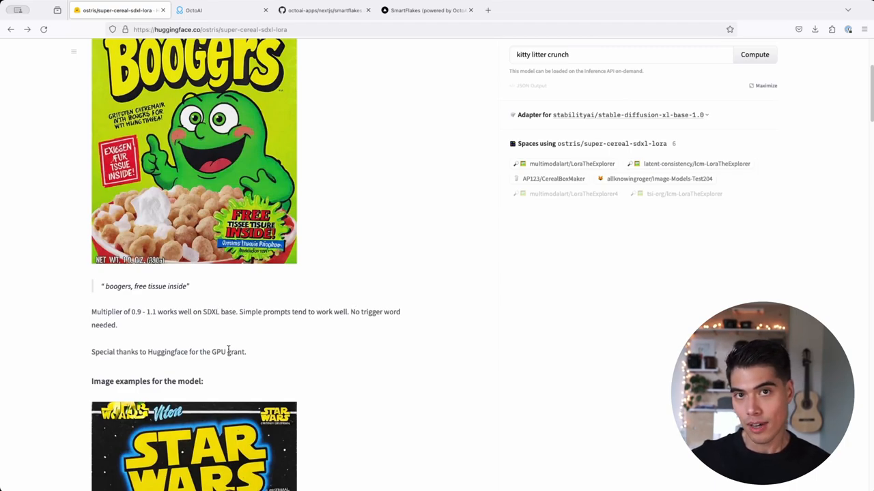
pyautogui.scroll(3)
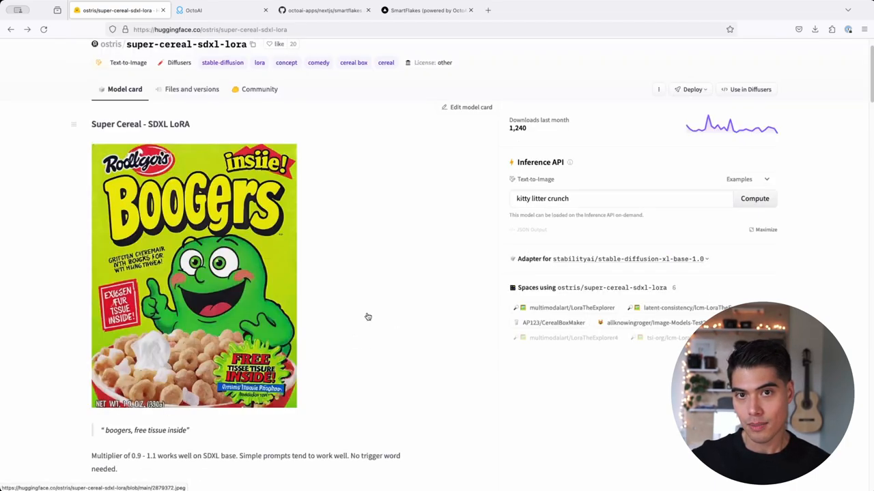
pyautogui.moveTo(212, 207)
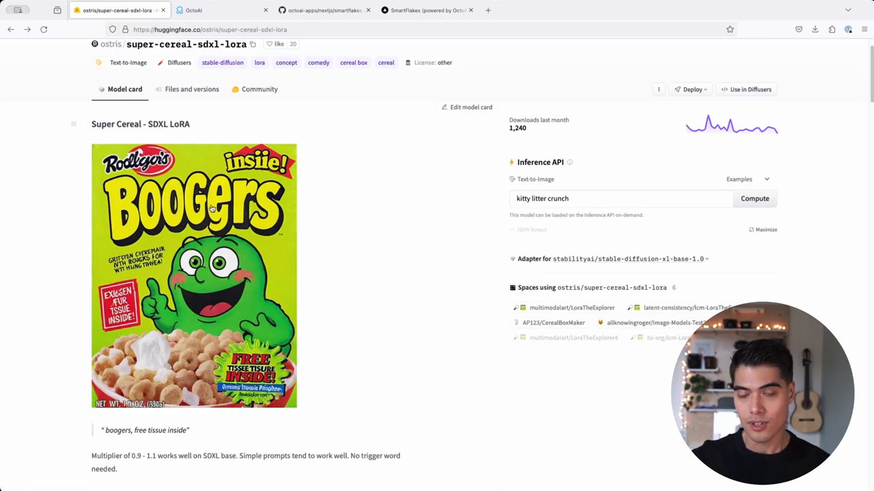
pyautogui.scroll(3)
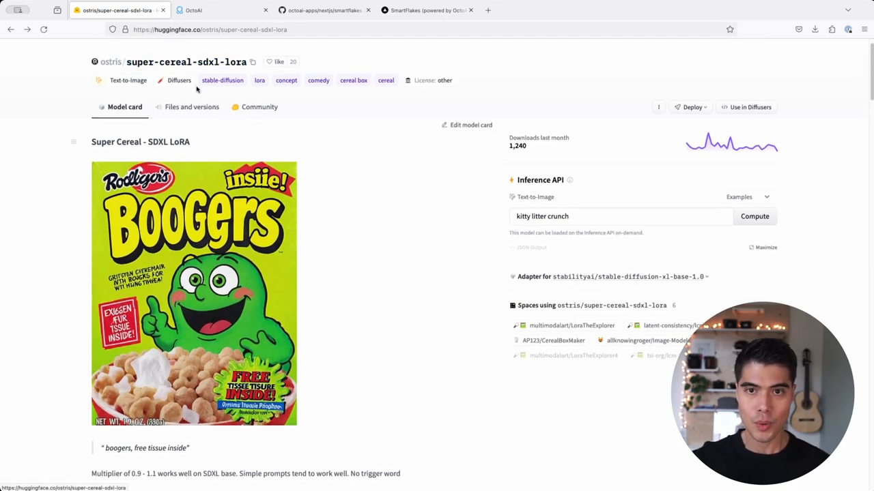
pyautogui.moveTo(191, 106)
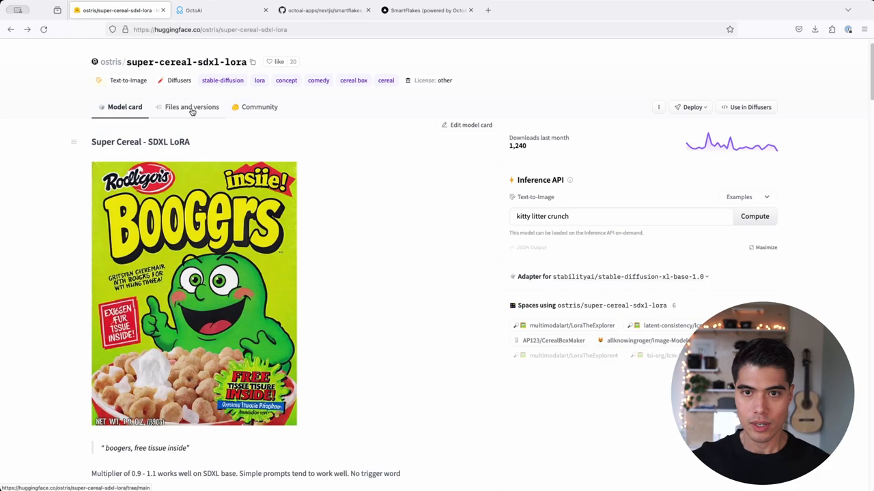
# Step: Show the repository files including the cereal_box_sdxl_v1.safetensors weights
pyautogui.click(191, 107)
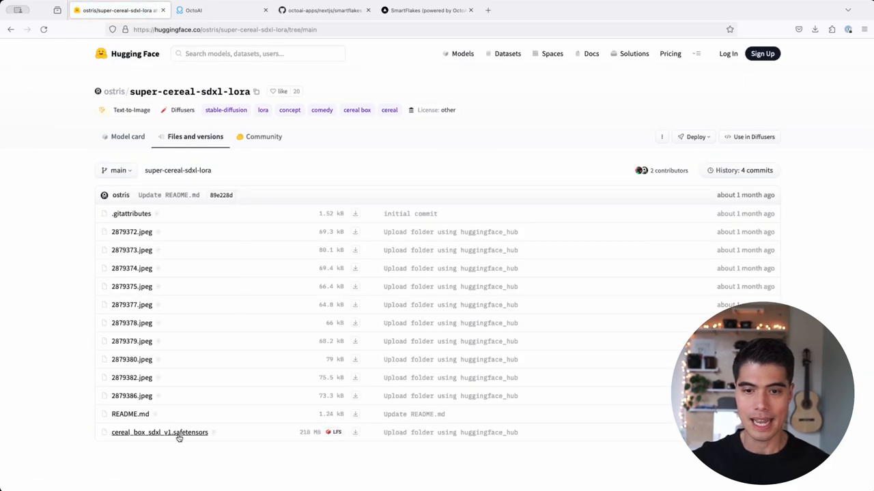
pyautogui.moveTo(330, 439)
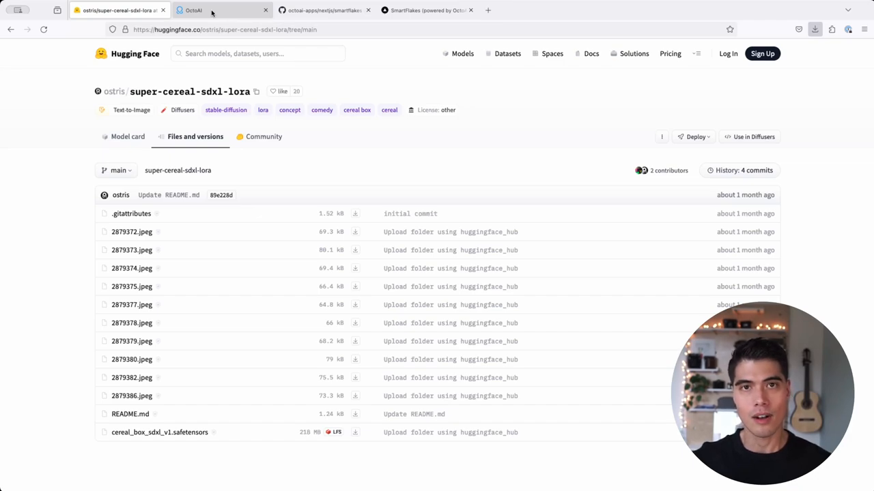
# Step: Reveal OctoAI's Image Generation menu with Image Tools, Asset Library and Tuning & Datasets
pyautogui.click(219, 9)
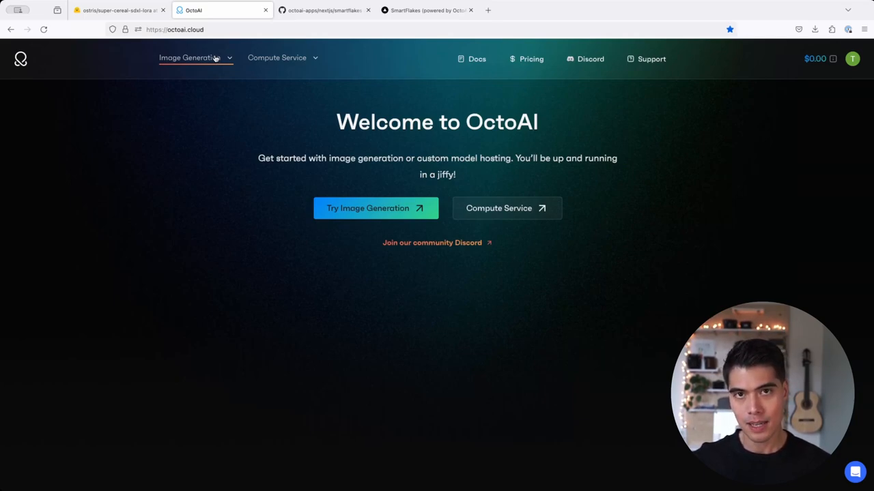
pyautogui.moveTo(216, 62)
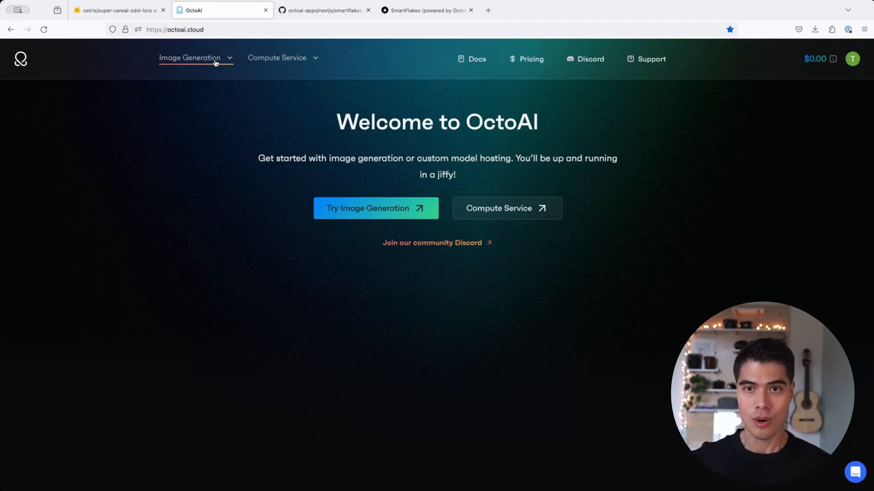
pyautogui.click(190, 58)
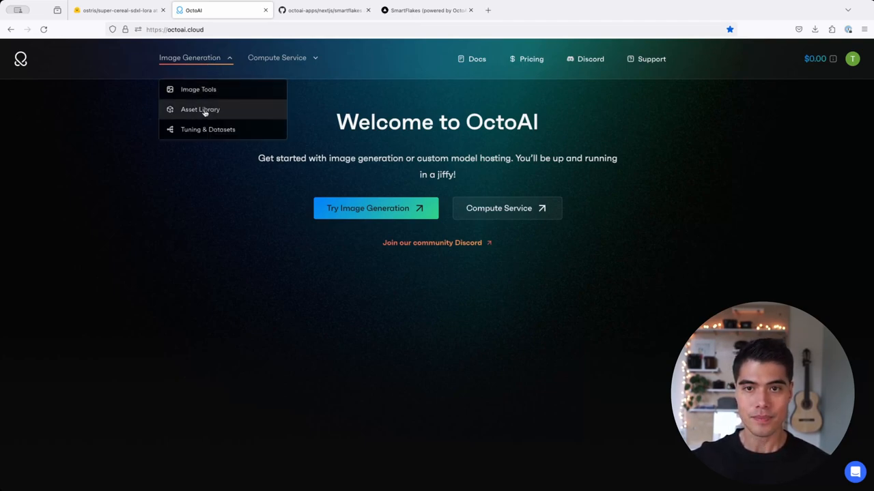
# Step: Open the Asset Library listing default-sd15, EasyNegative, NegativeXL and default-sdxl assets
pyautogui.click(199, 110)
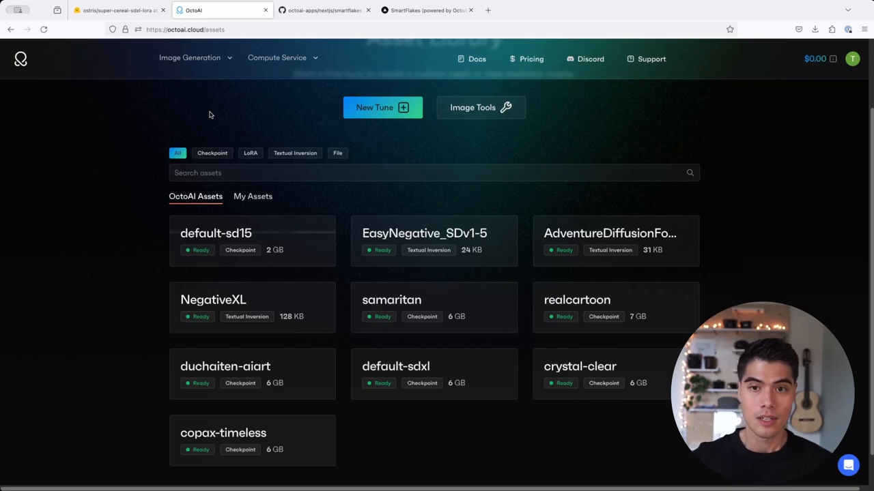
pyautogui.moveTo(265, 202)
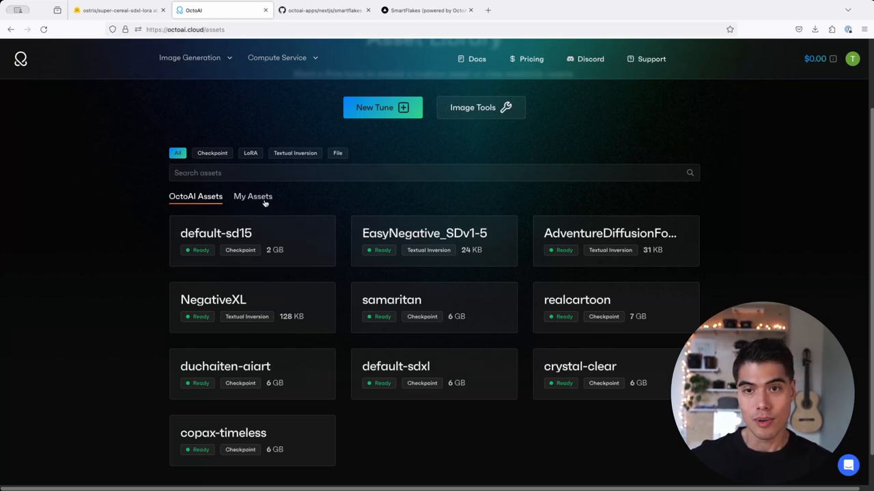
pyautogui.moveTo(327, 150)
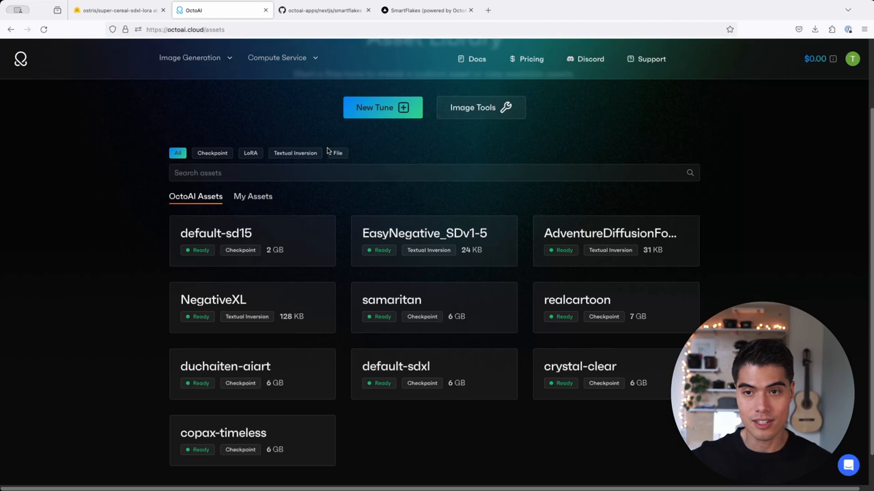
pyautogui.moveTo(252, 196)
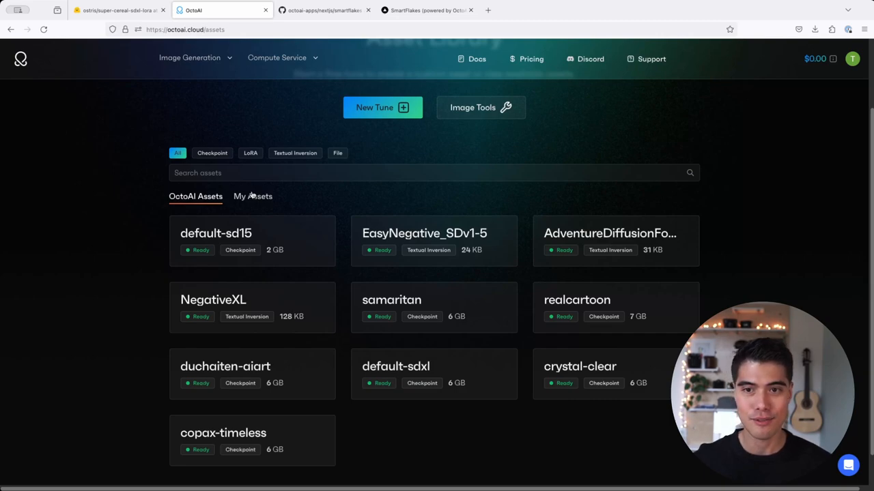
pyautogui.moveTo(172, 191)
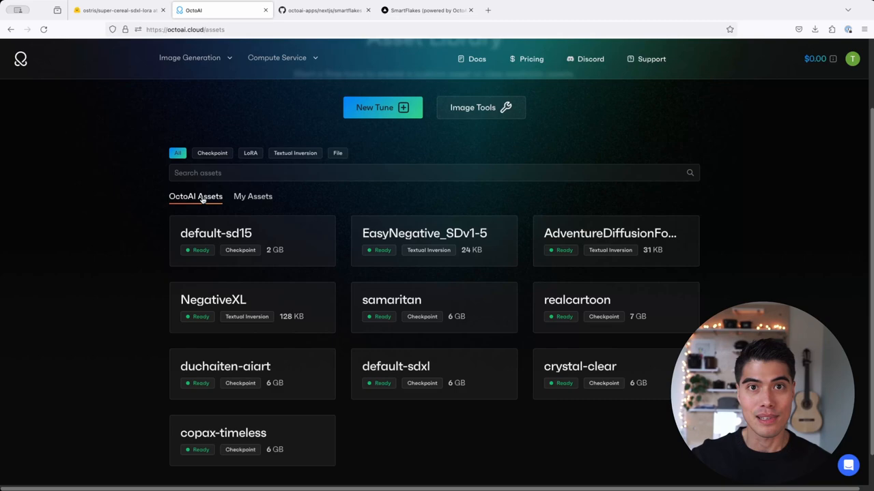
# Step: Switch to My Assets showing the uploaded cereal_box_lora and cereal_box_sdxl_v1 LoRAs
pyautogui.click(253, 197)
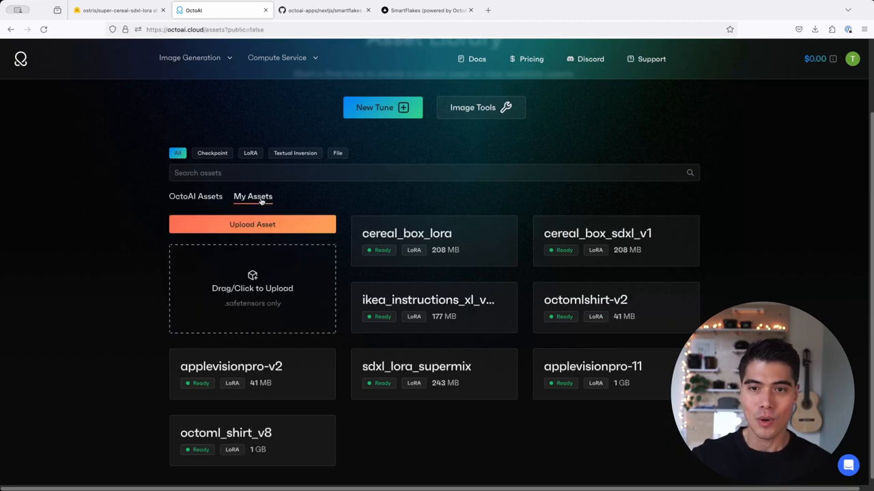
pyautogui.moveTo(535, 114)
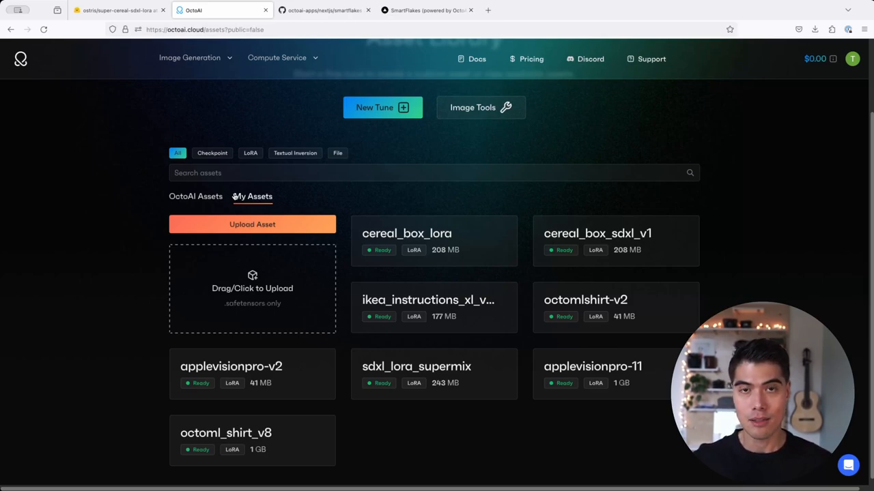
pyautogui.moveTo(251, 224)
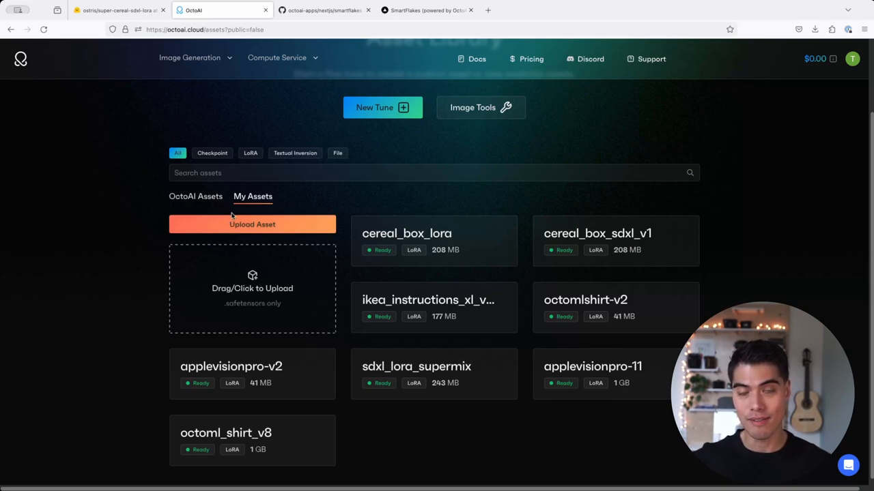
pyautogui.moveTo(240, 203)
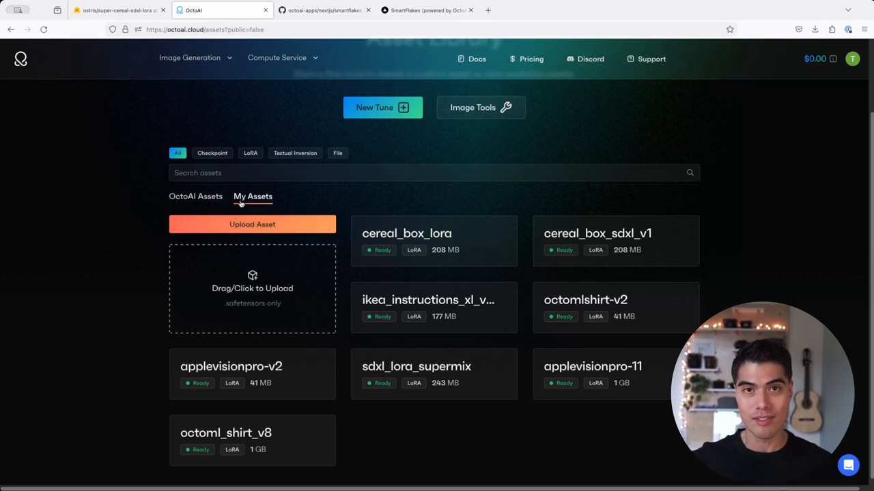
pyautogui.moveTo(494, 240)
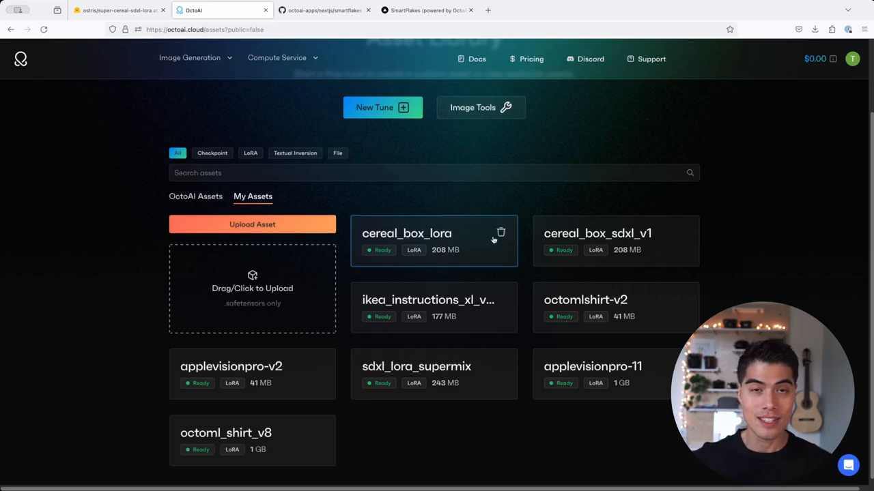
pyautogui.moveTo(486, 235)
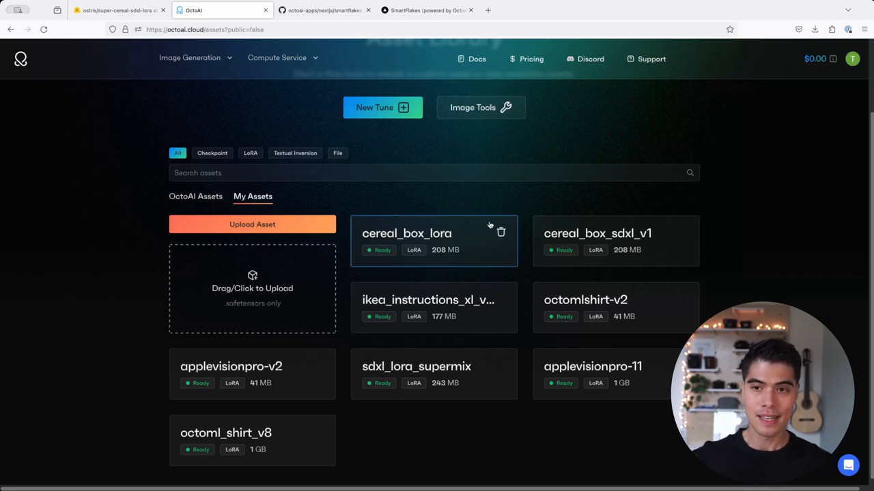
pyautogui.moveTo(219, 260)
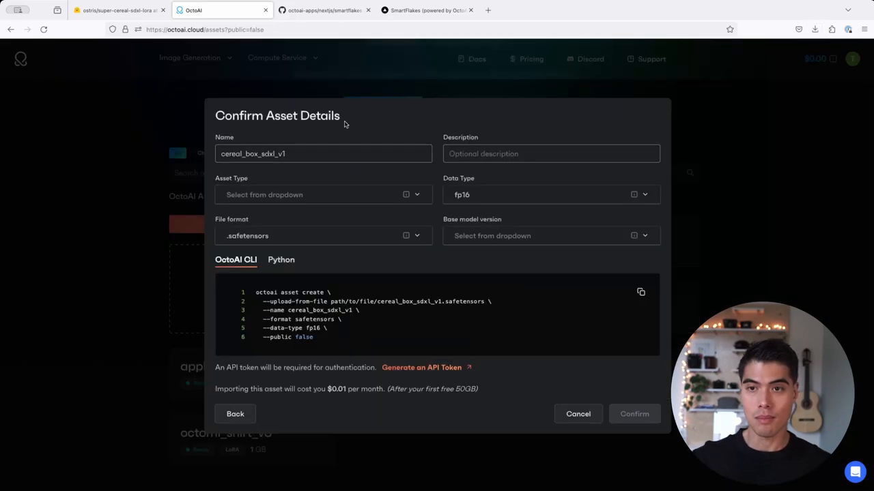
# Step: Set cereal_box_sdxl_v1 as a LoRA asset based on Stable Diffusion XL 1.0
pyautogui.click(551, 153)
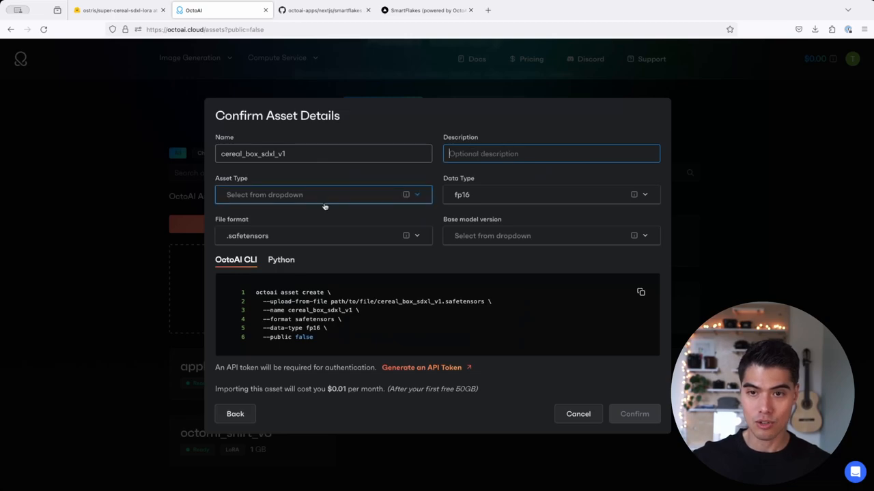
pyautogui.click(322, 194)
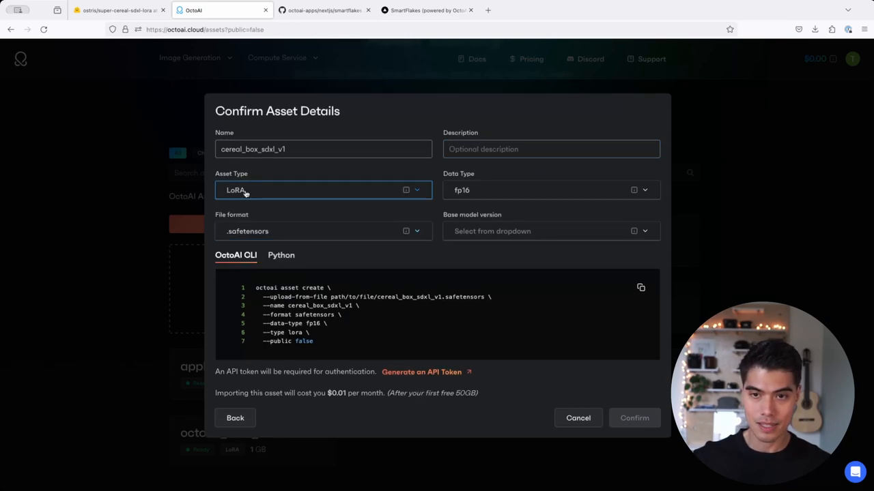
pyautogui.moveTo(475, 189)
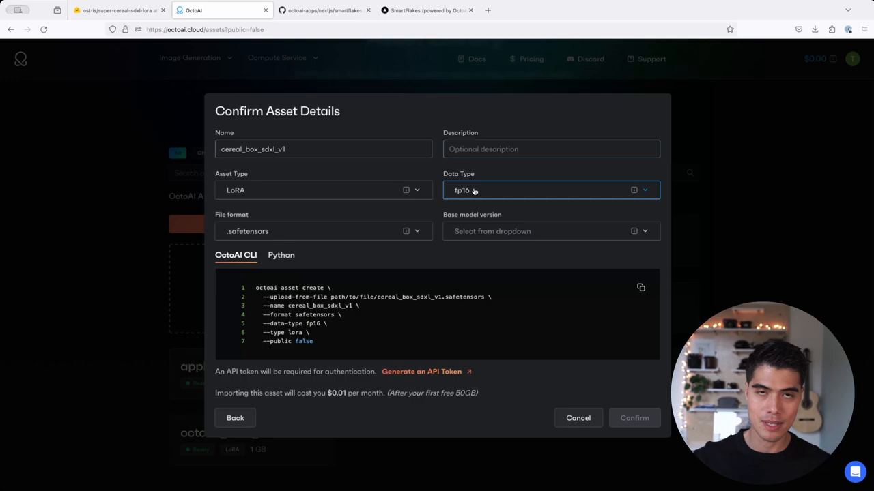
pyautogui.click(550, 231)
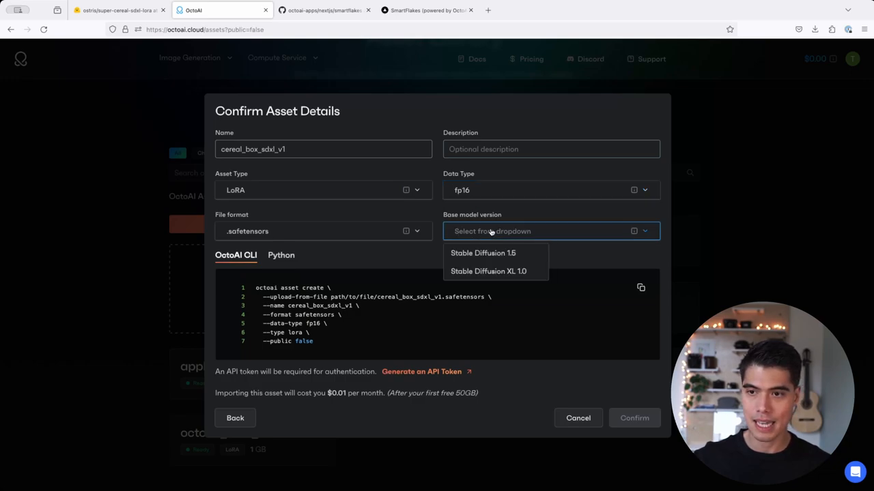
pyautogui.click(488, 270)
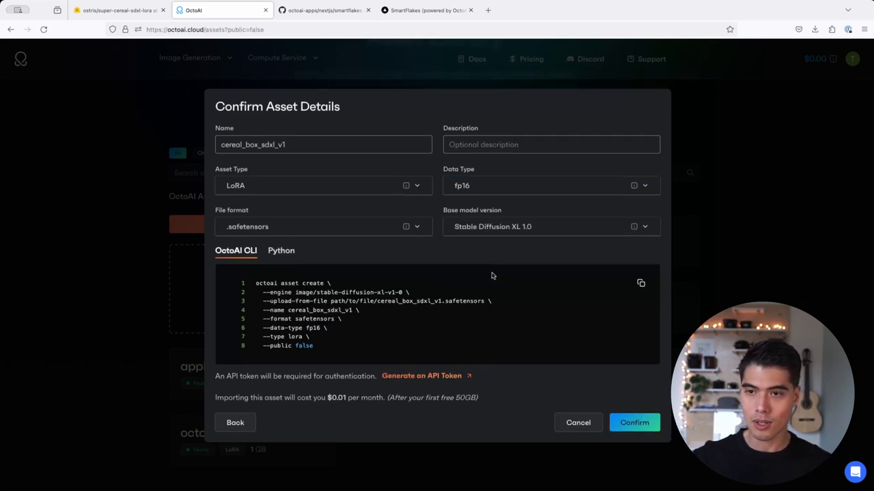
pyautogui.moveTo(424, 100)
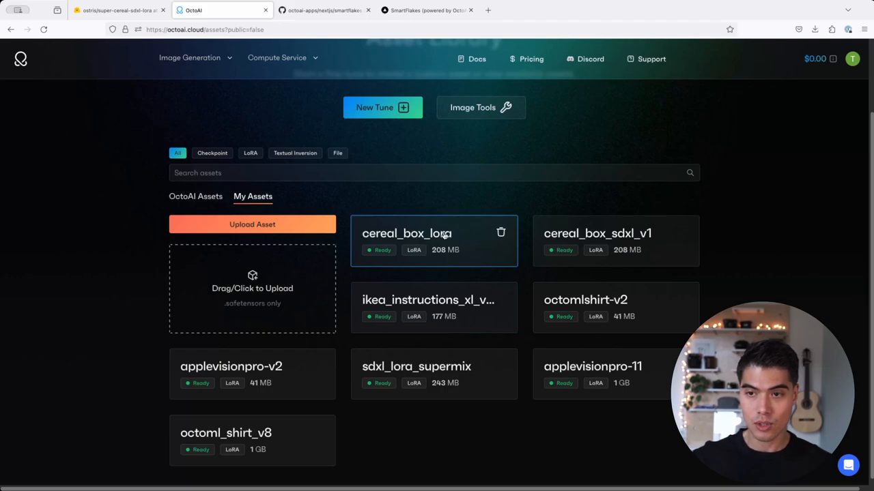
# Step: Send cereal_box_lora to Text to Image at weight 1 and launch the tool
pyautogui.click(434, 240)
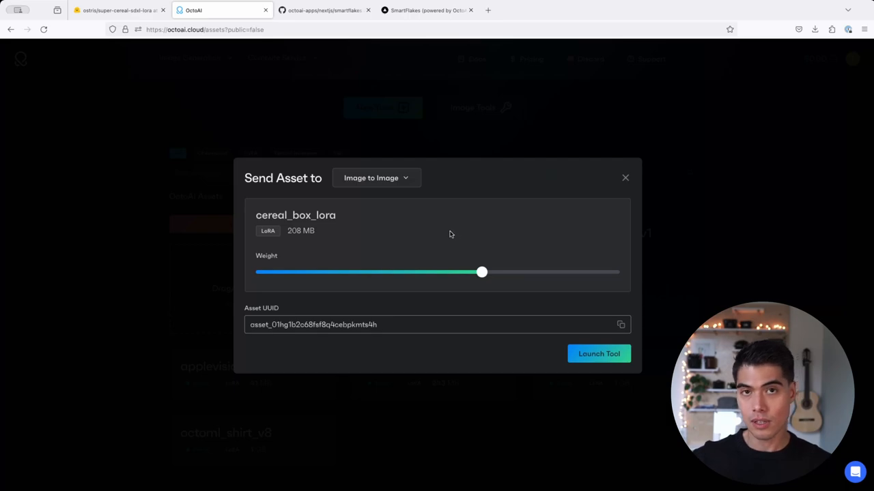
pyautogui.click(376, 177)
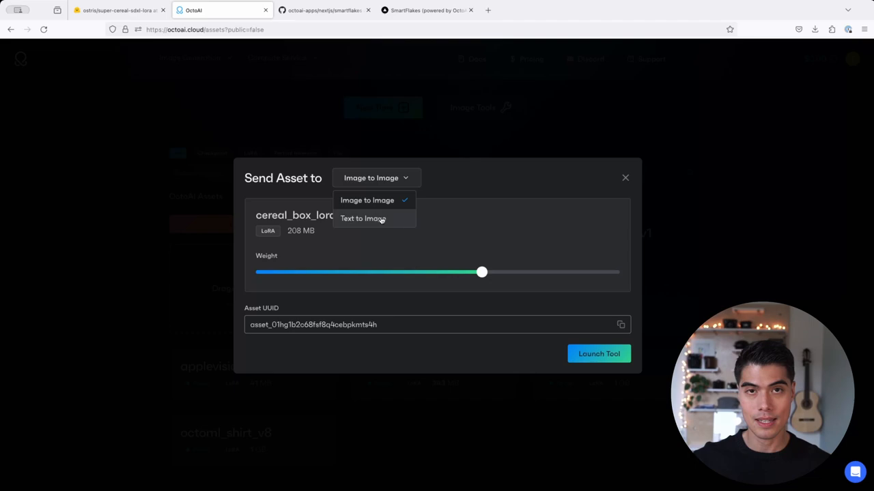
pyautogui.click(363, 219)
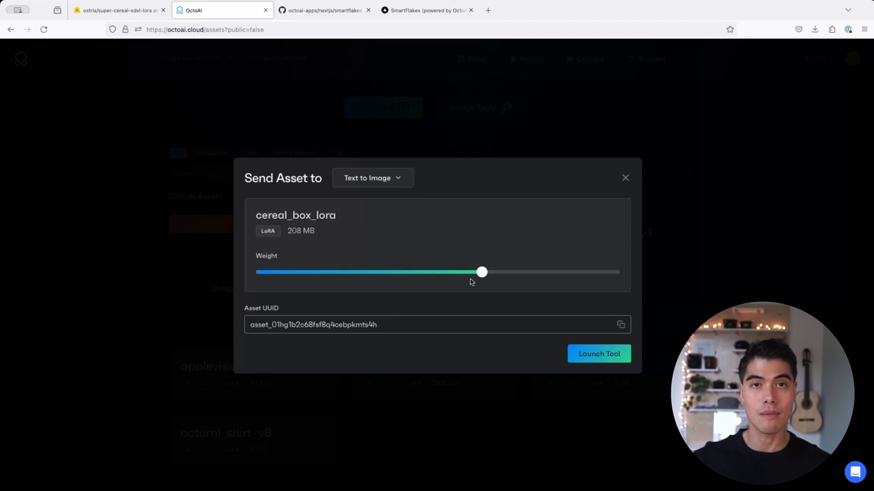
pyautogui.moveTo(482, 273); pyautogui.dragTo(500, 273)
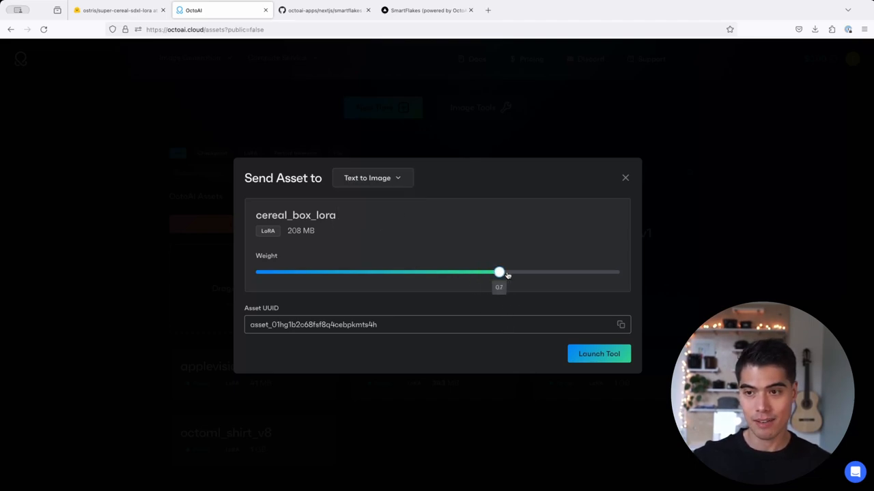
pyautogui.moveTo(500, 273); pyautogui.dragTo(527, 273)
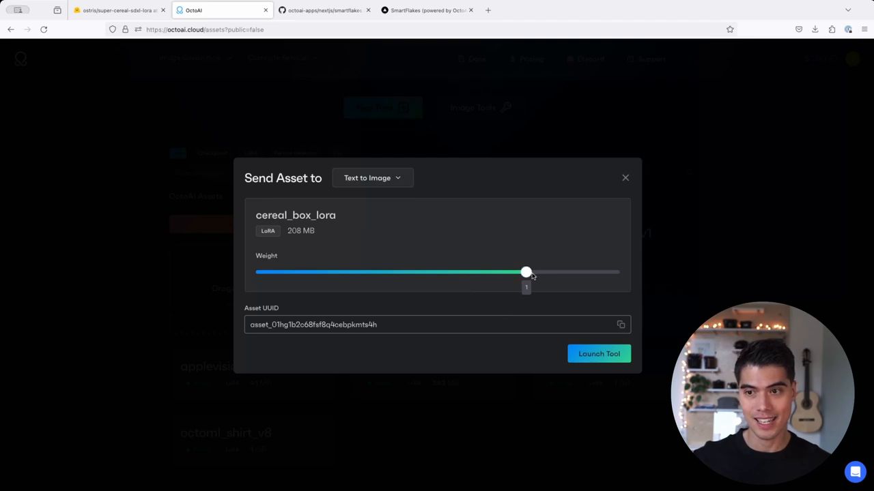
pyautogui.moveTo(546, 246)
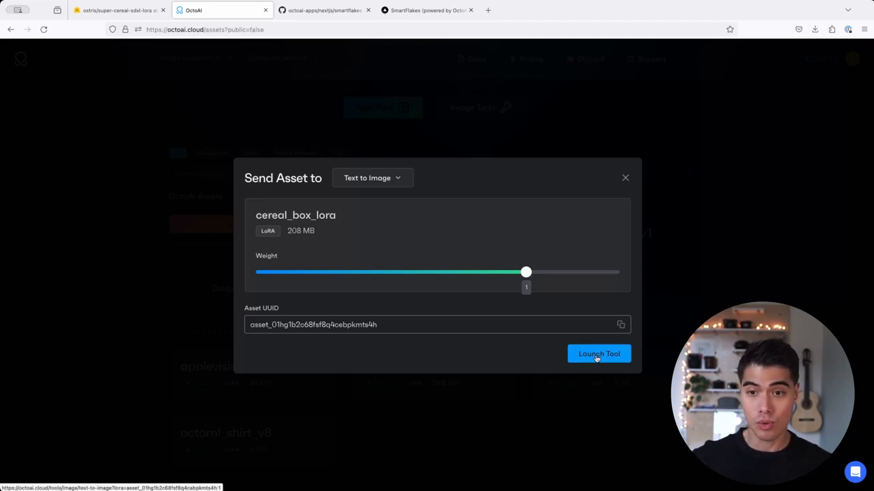
pyautogui.click(598, 353)
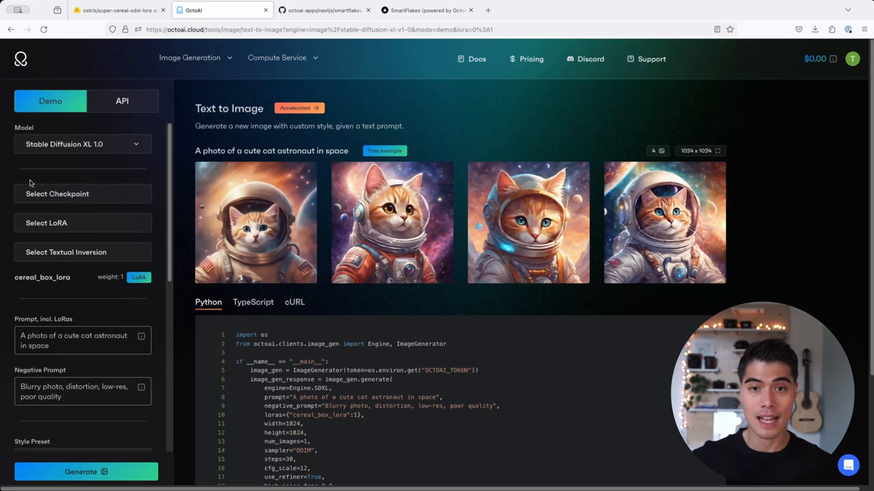
pyautogui.moveTo(256, 223)
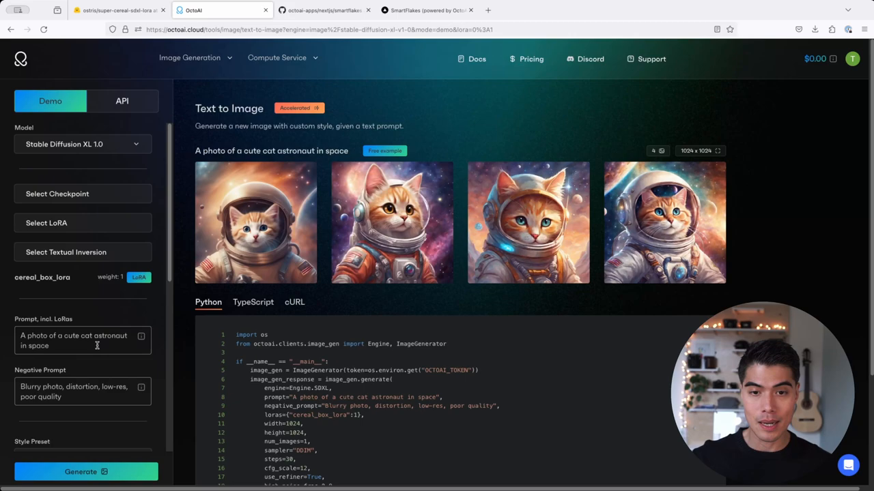
pyautogui.click(116, 9)
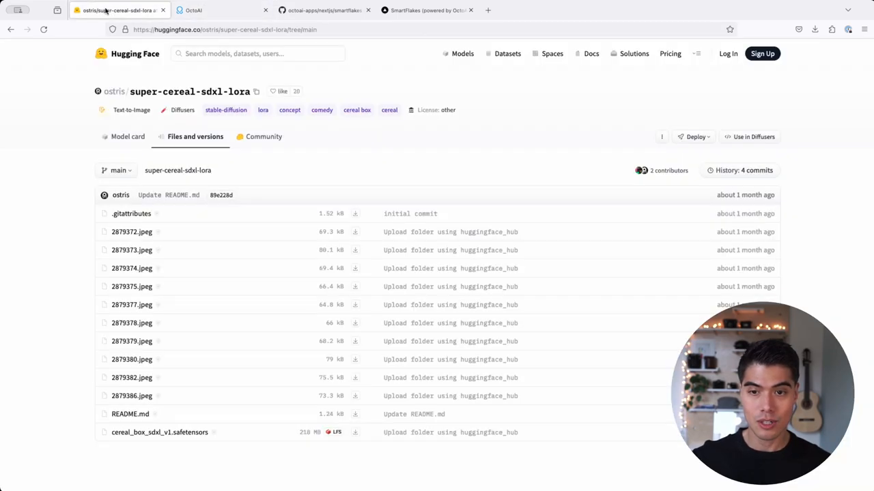
# Step: Copy the model card's "star wars wookie bits, free lightsaber inside" prompt into OctoAI
pyautogui.click(127, 136)
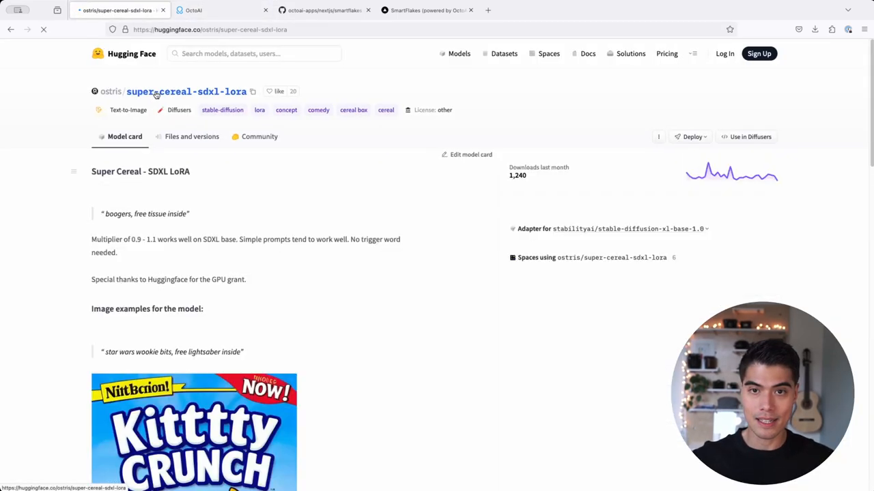
pyautogui.scroll(-3)
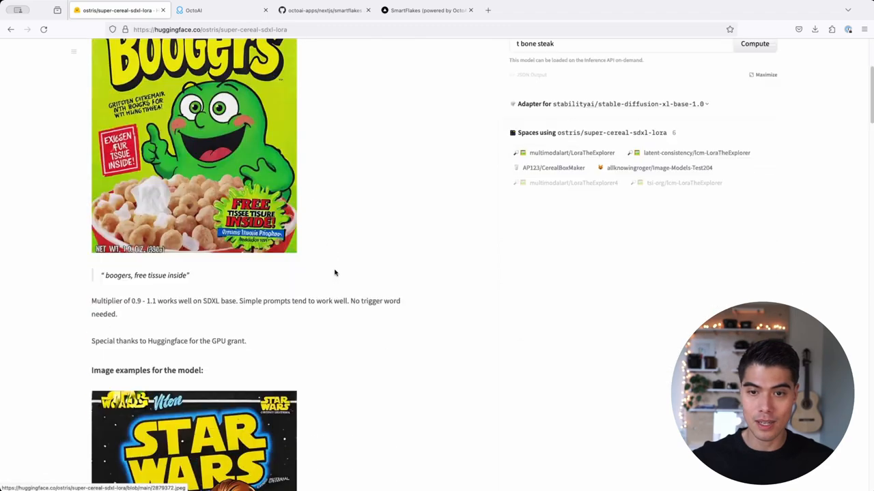
pyautogui.scroll(-3)
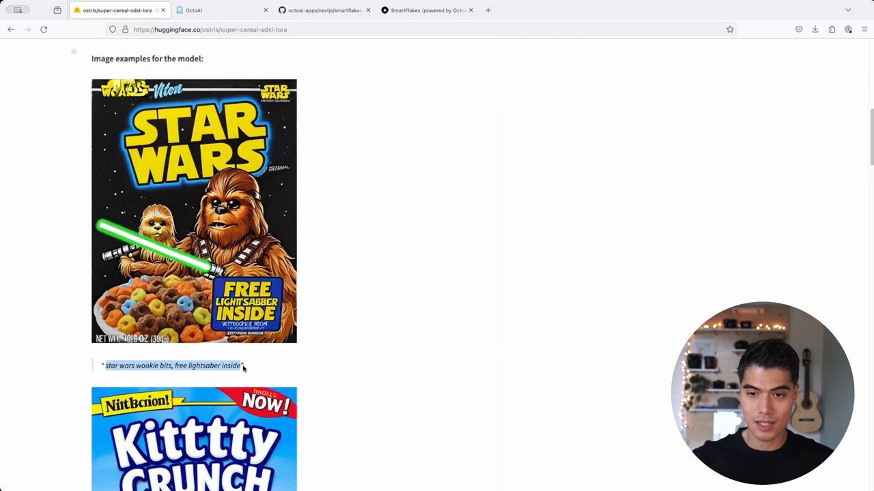
pyautogui.click(218, 10)
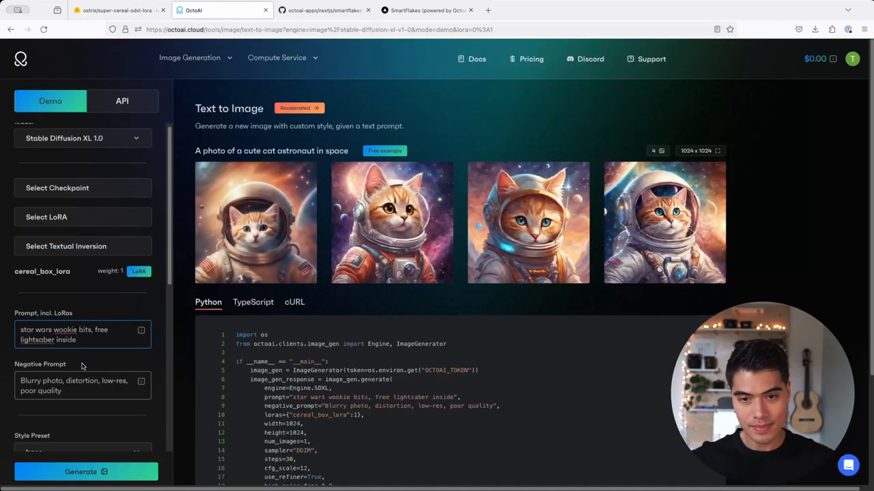
# Step: Generate four 832×1216 images of the Star Wars prompt with the refiner enabled
pyautogui.scroll(-3)
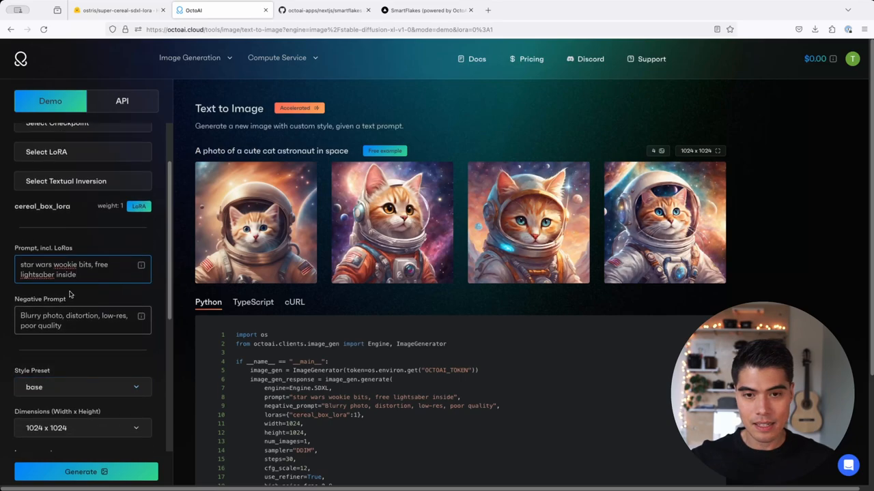
pyautogui.scroll(-3)
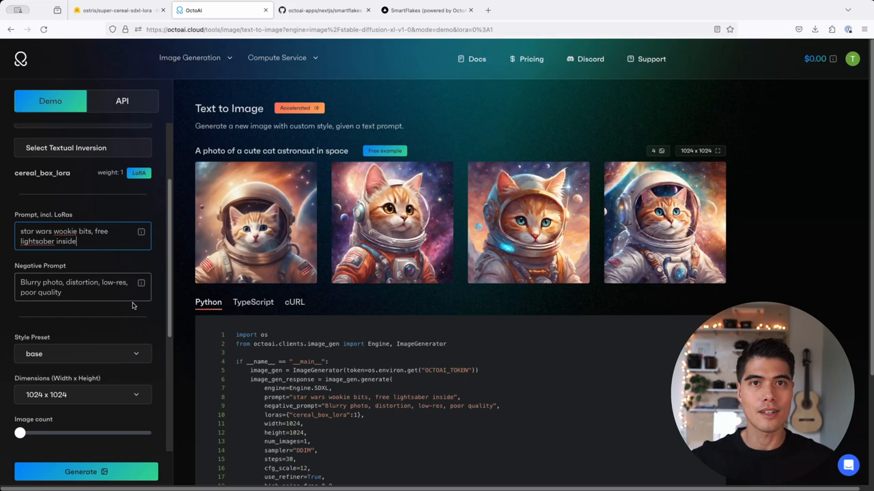
pyautogui.scroll(-3)
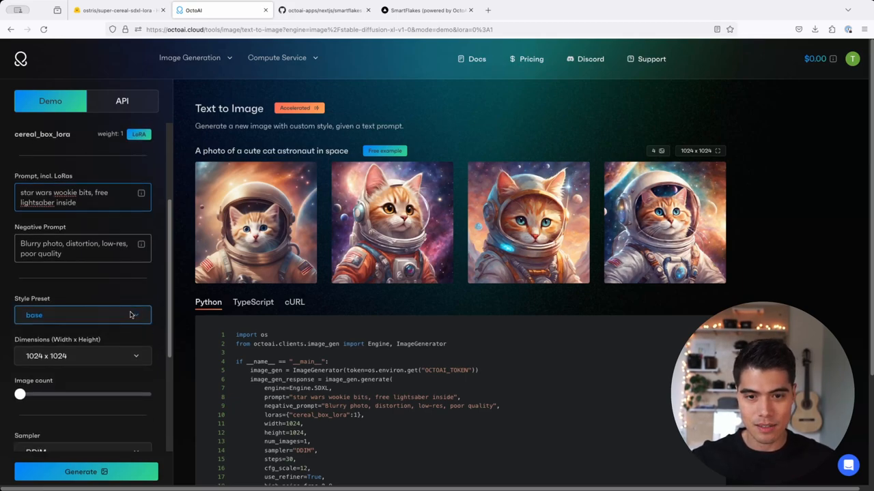
pyautogui.moveTo(20, 394); pyautogui.dragTo(145, 375)
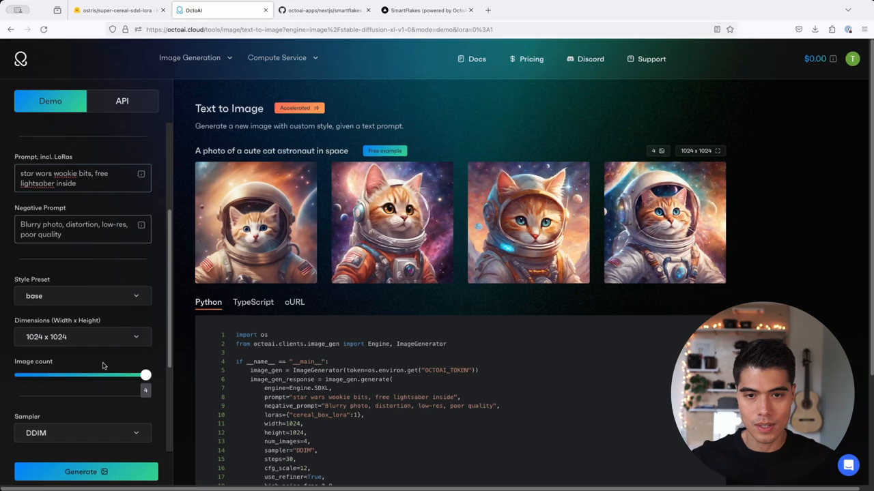
pyautogui.scroll(-3)
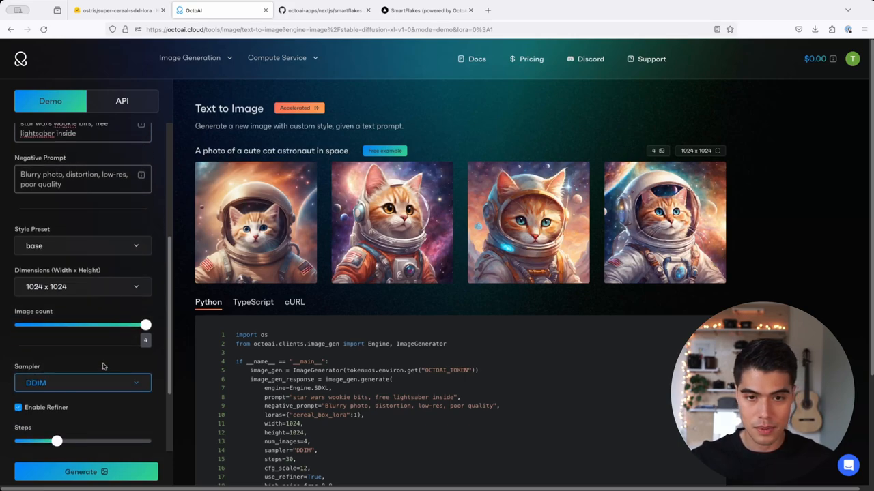
pyautogui.click(82, 286)
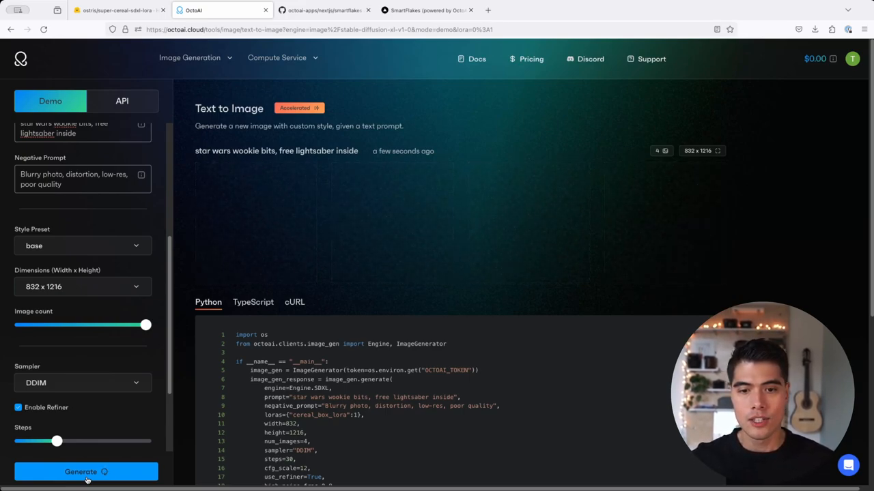
# Step: Generate the Star Wars wookie bits prompt and reveal the four Chewbacca cereal box results
pyautogui.click(84, 473)
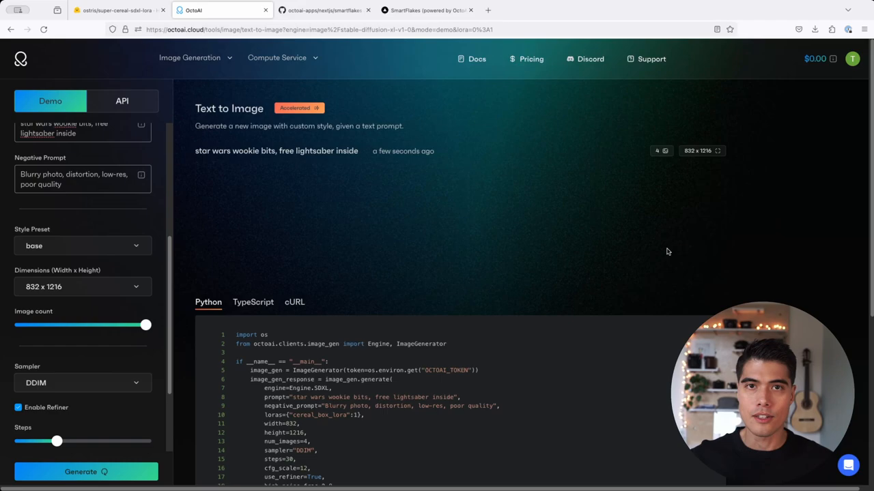
pyautogui.click(85, 472)
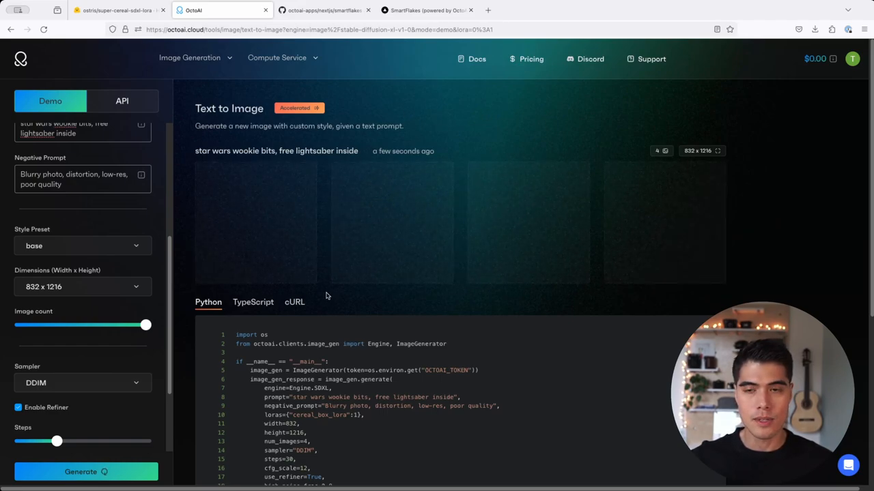
pyautogui.scroll(-3)
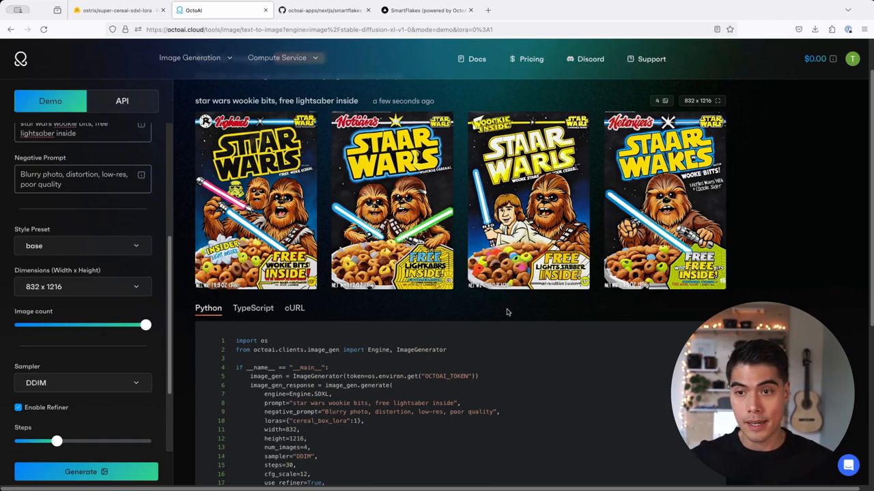
# Step: Scroll back up to the generation settings panel above the Star Wars results
pyautogui.scroll(3)
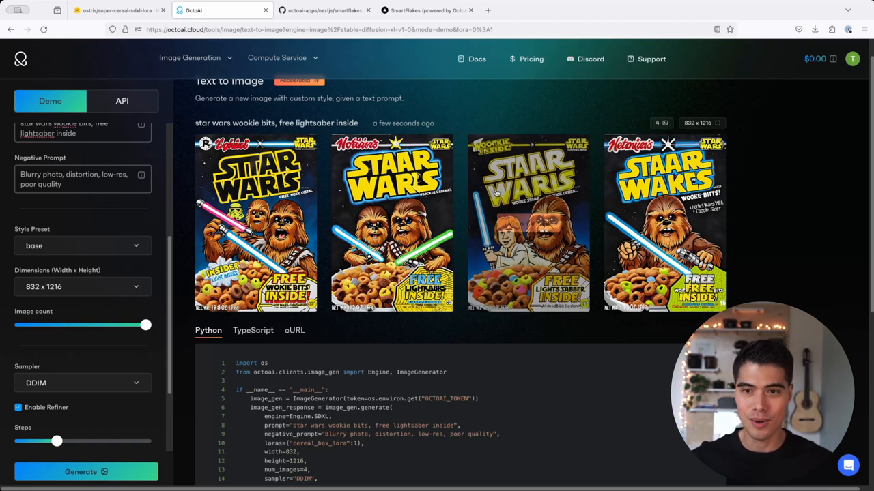
pyautogui.moveTo(784, 246)
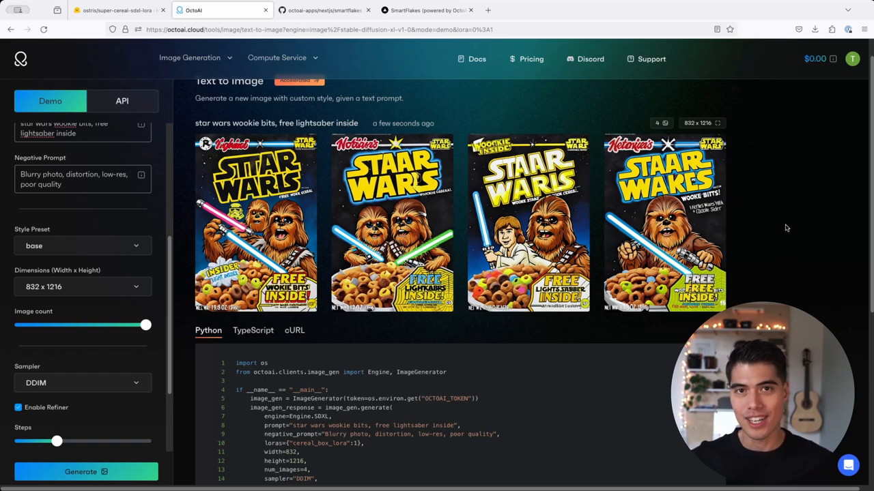
pyautogui.moveTo(803, 257)
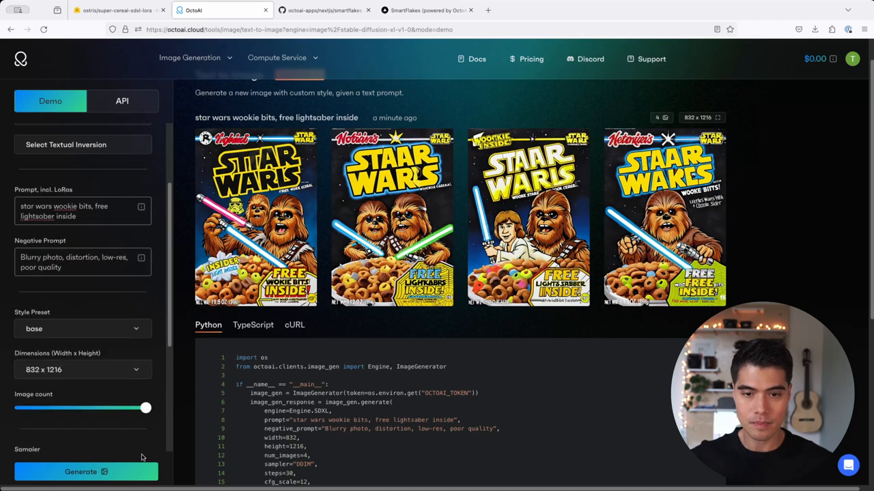
# Step: Generate the same Star Wars wookie prompt without cereal_box_lora, yielding patterns and posters
pyautogui.click(85, 472)
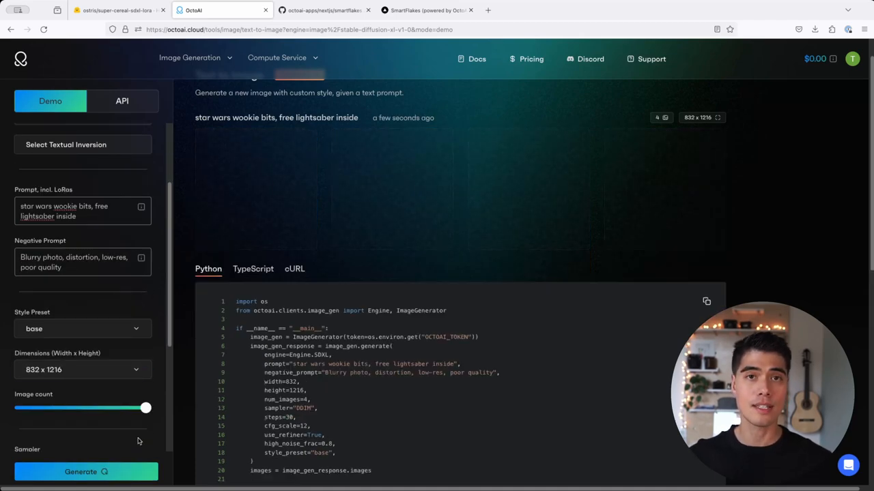
pyautogui.click(85, 472)
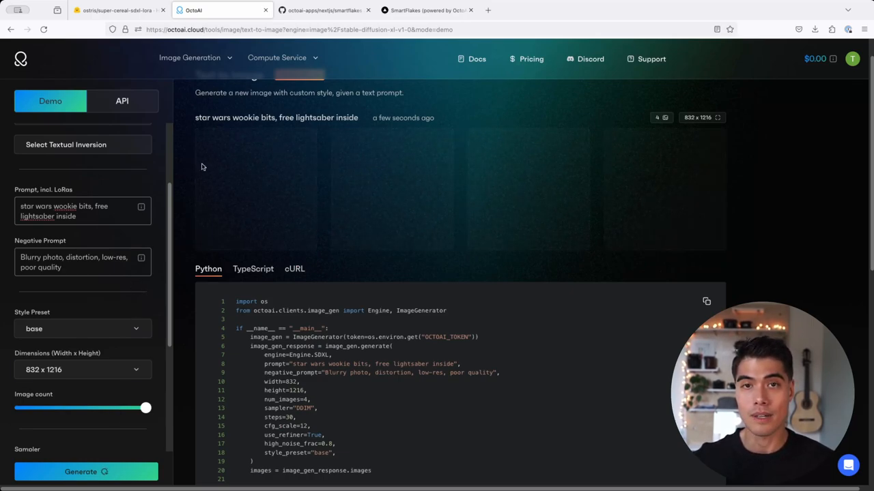
pyautogui.moveTo(251, 215)
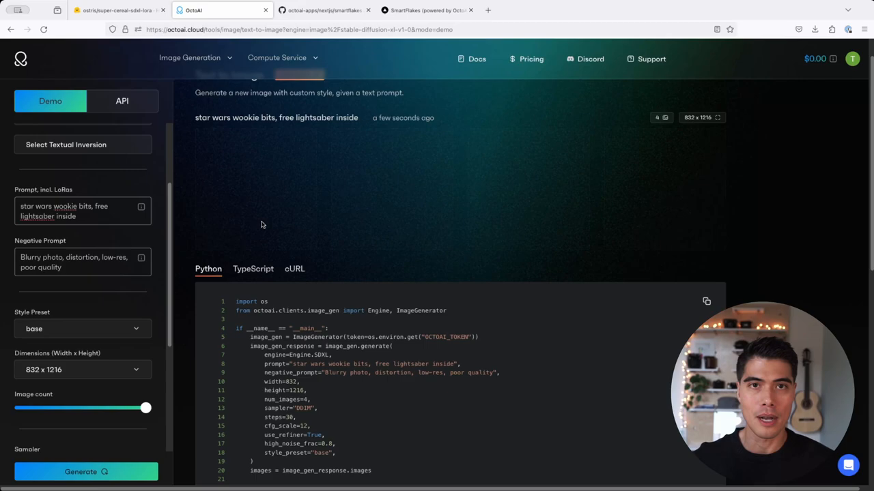
pyautogui.click(86, 473)
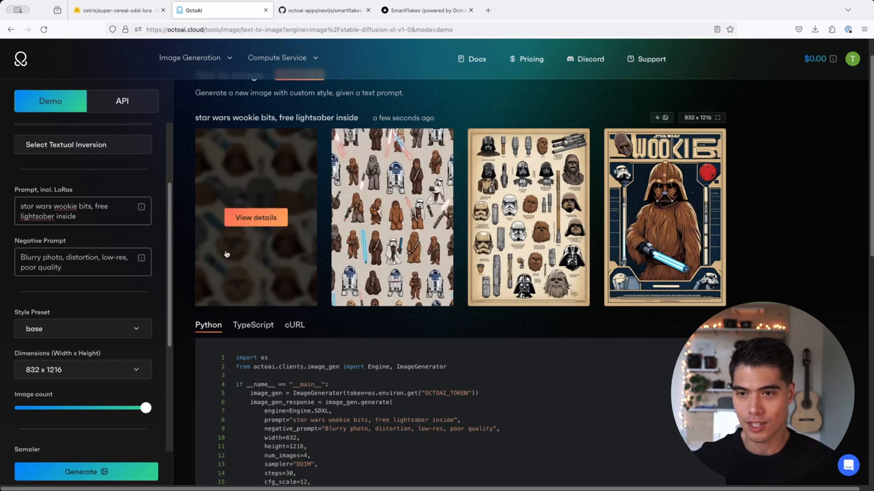
# Step: Inspect one generated Star Wars image in the enlarged details view, then dismiss it
pyautogui.click(256, 217)
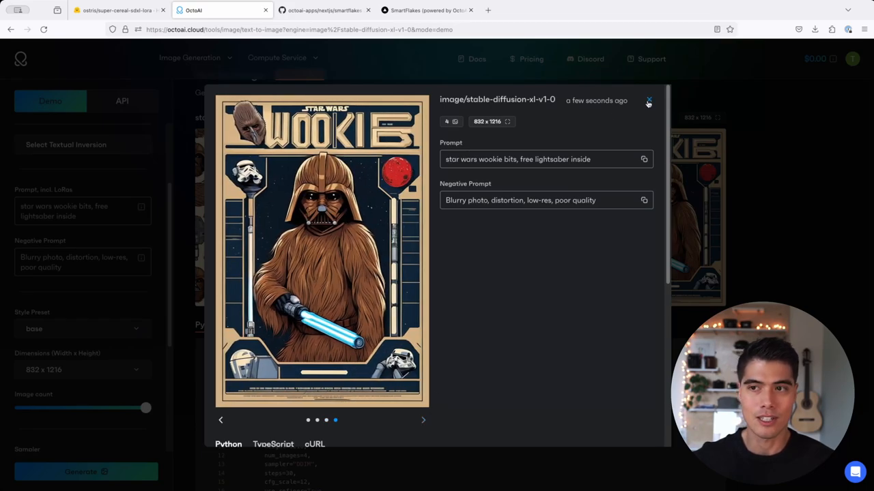
pyautogui.click(647, 101)
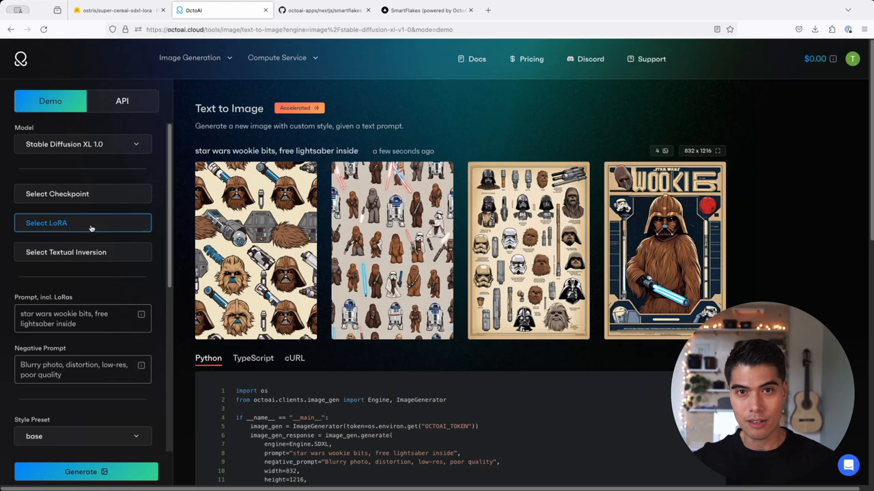
pyautogui.moveTo(95, 237)
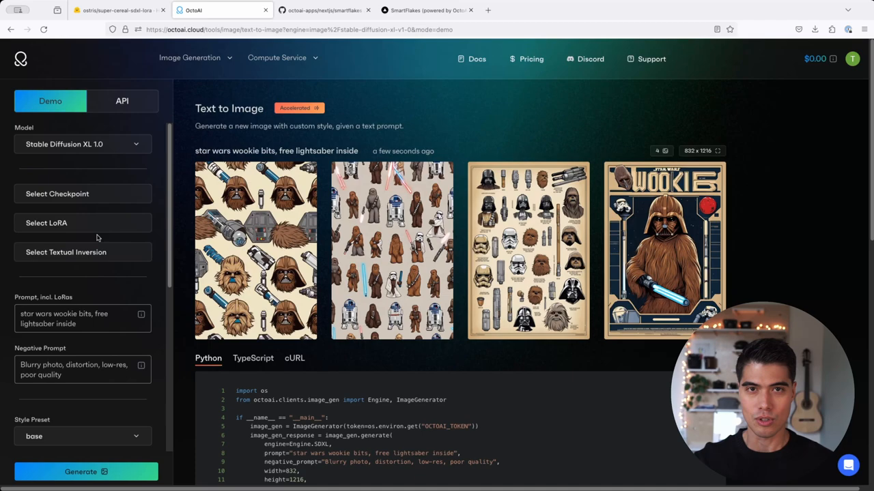
pyautogui.moveTo(96, 265)
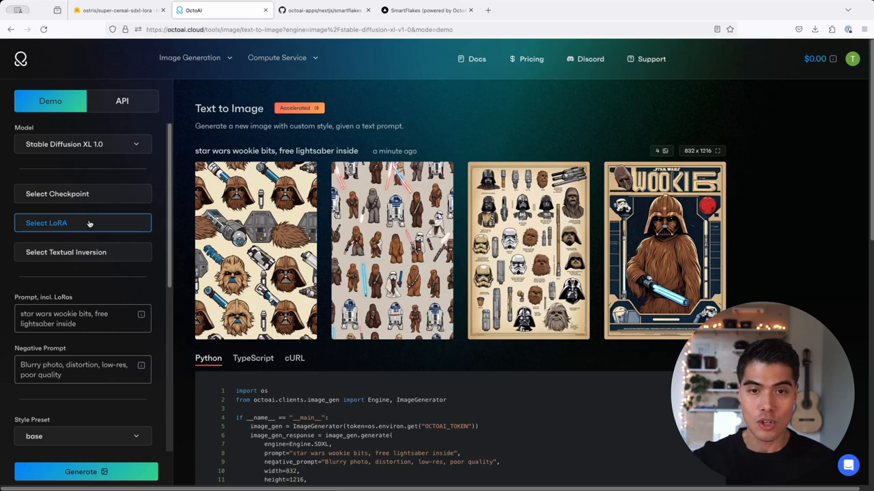
# Step: Re-add cereal_box_lora at weight 1 in the Select LoRA picker and confirm with Done
pyautogui.click(82, 224)
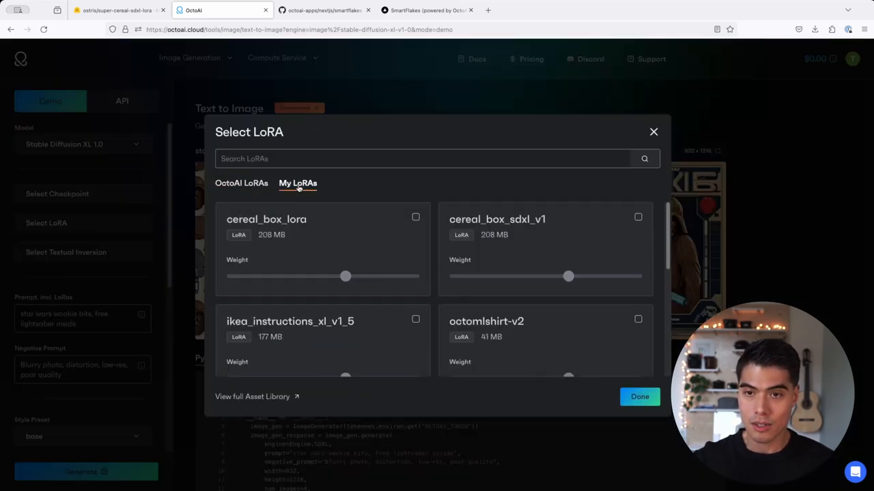
pyautogui.click(415, 217)
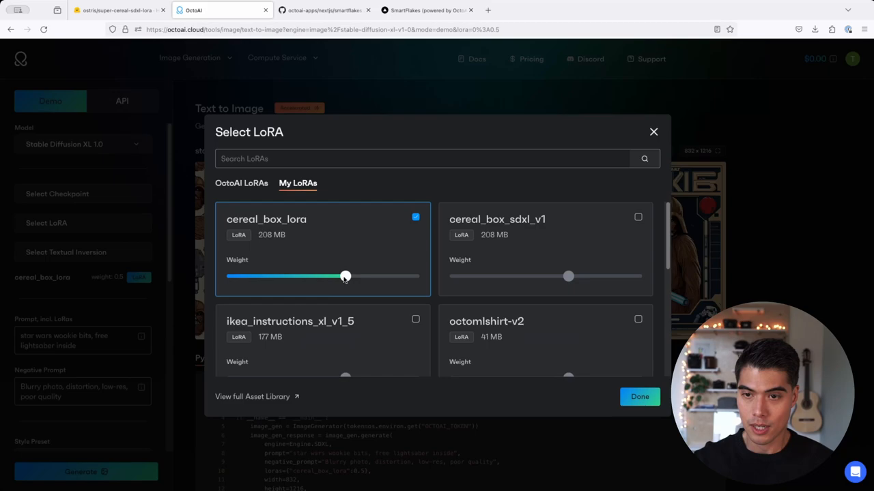
pyautogui.moveTo(344, 275); pyautogui.dragTo(369, 276)
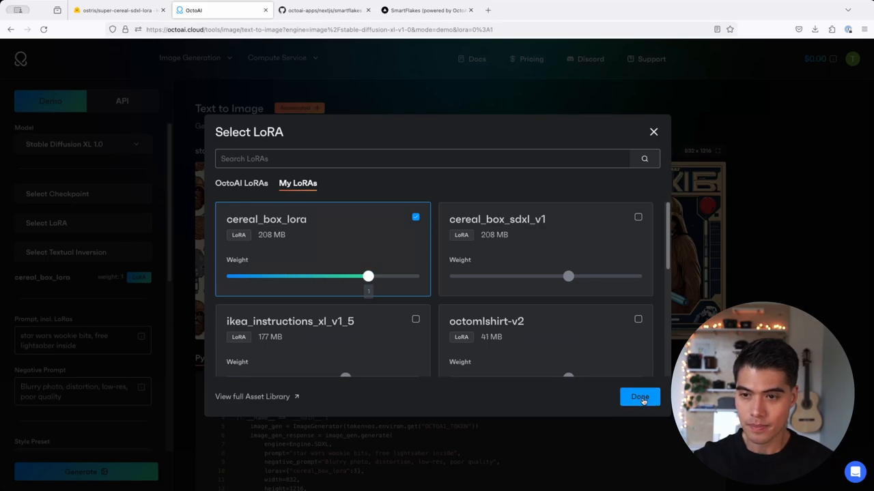
pyautogui.click(639, 396)
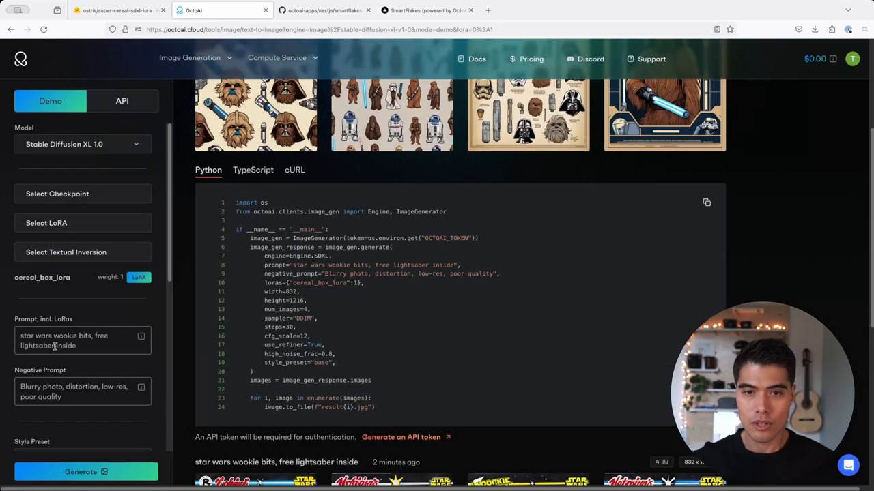
pyautogui.moveTo(294, 170)
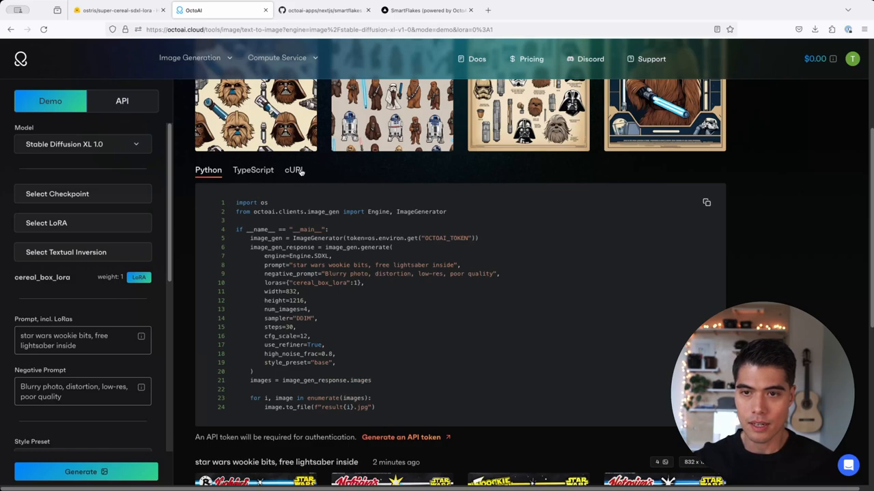
# Step: Show the cURL request sample with the Star Wars prompt and cereal_box_lora at weight 1
pyautogui.click(295, 169)
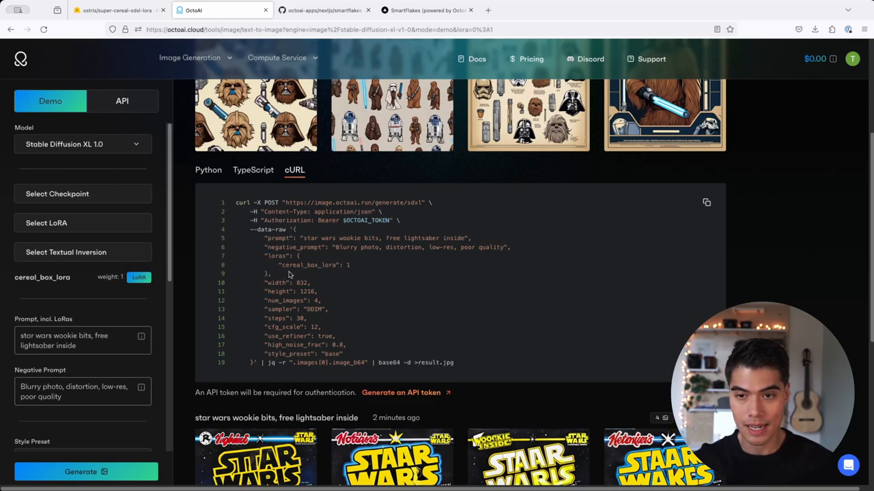
pyautogui.doubleClick(309, 265)
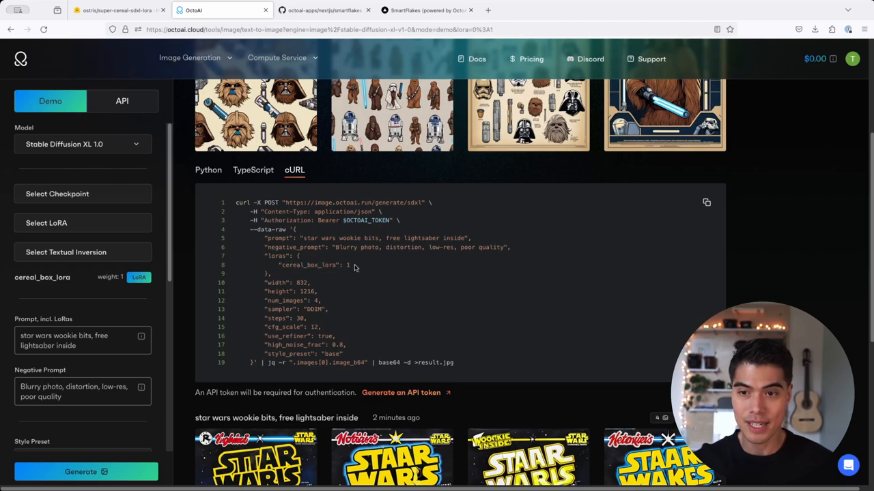
pyautogui.moveTo(372, 297)
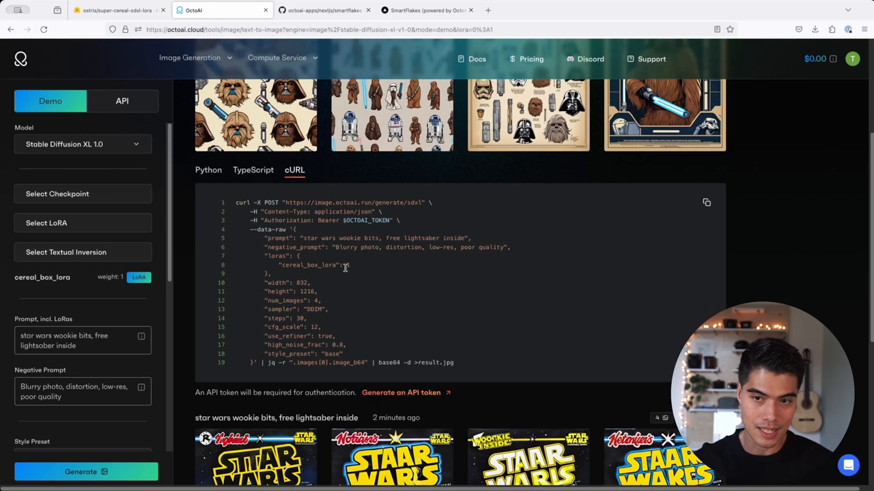
pyautogui.moveTo(258, 244)
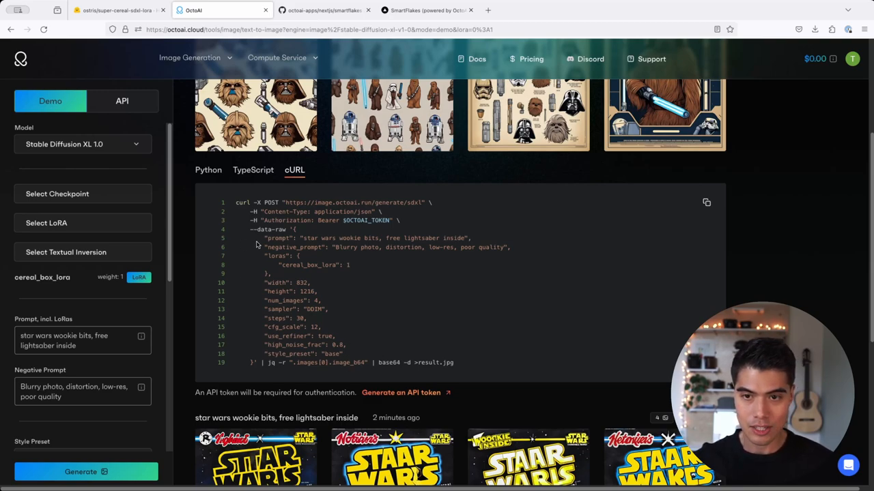
pyautogui.moveTo(339, 337)
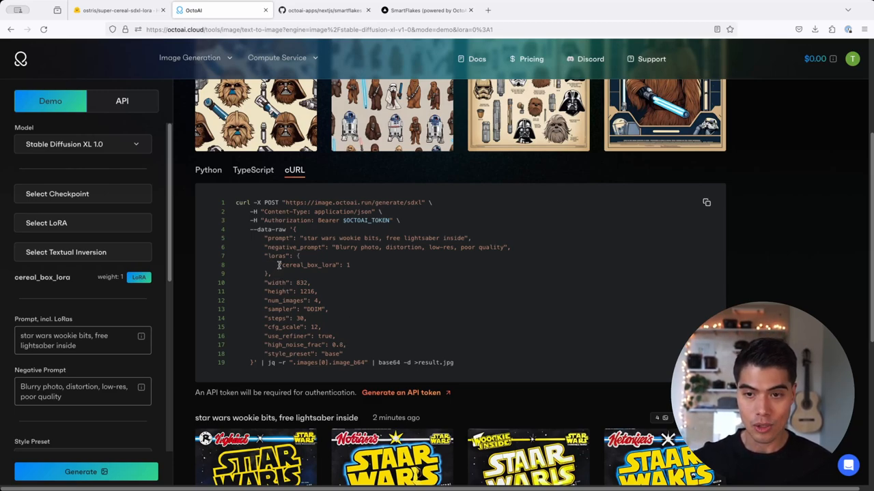
pyautogui.moveTo(348, 289)
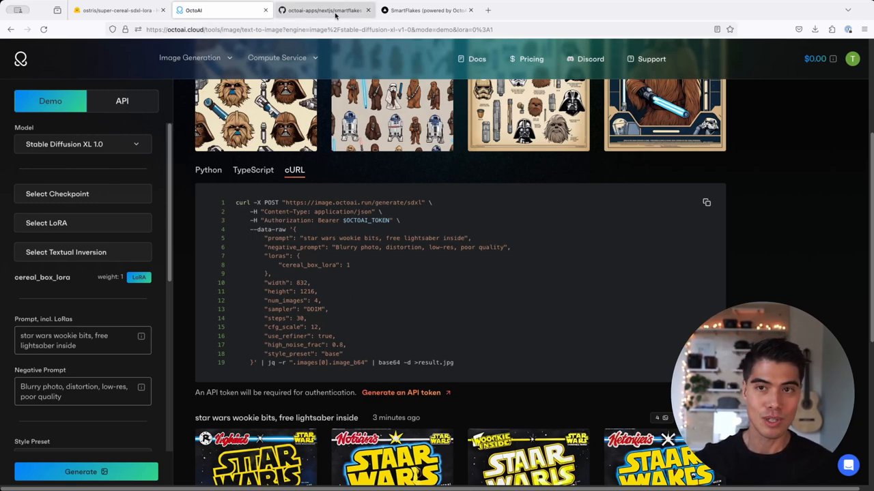
# Step: Switch to the octoai-apps smartflakes GitHub folder and review its README and file list
pyautogui.click(324, 10)
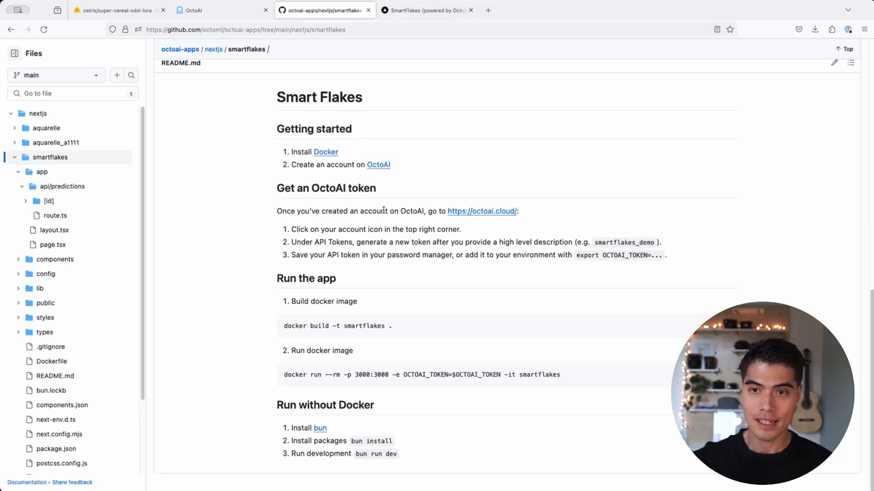
pyautogui.moveTo(374, 374)
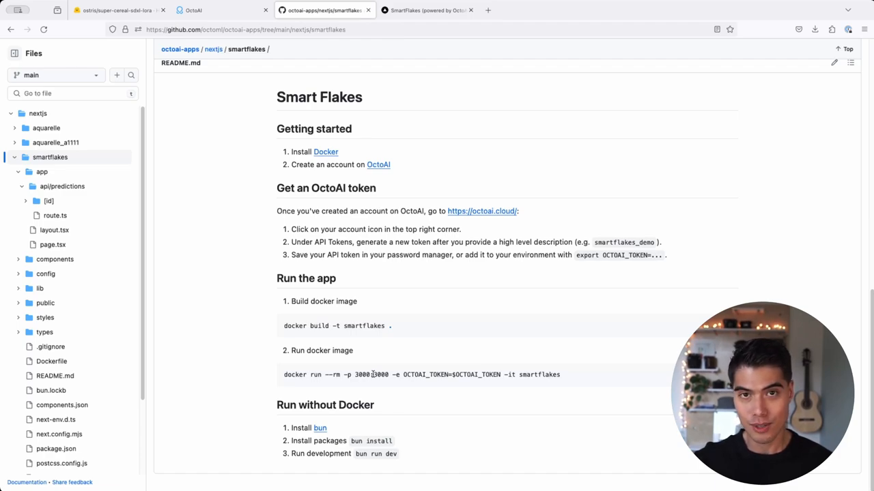
pyautogui.moveTo(373, 322)
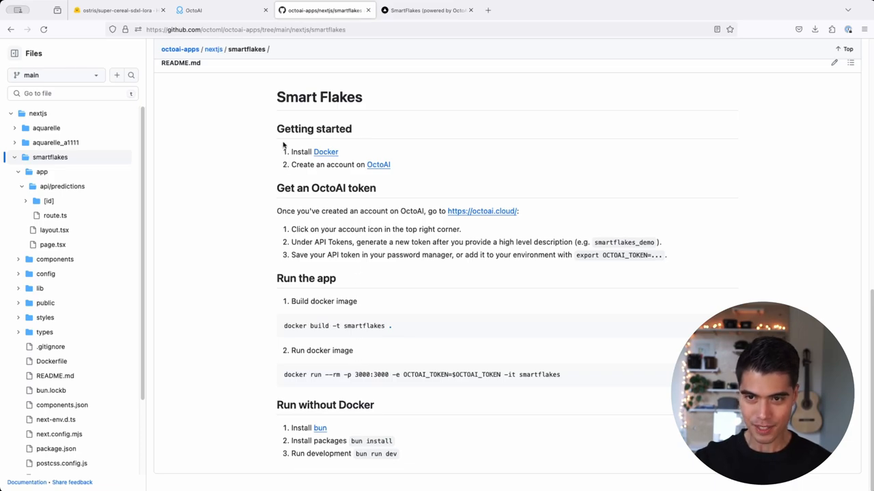
pyautogui.moveTo(333, 109)
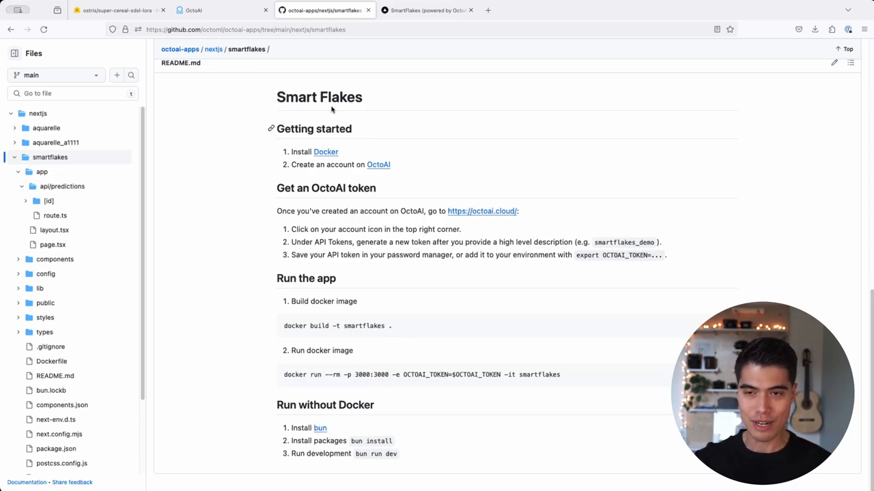
pyautogui.moveTo(365, 251)
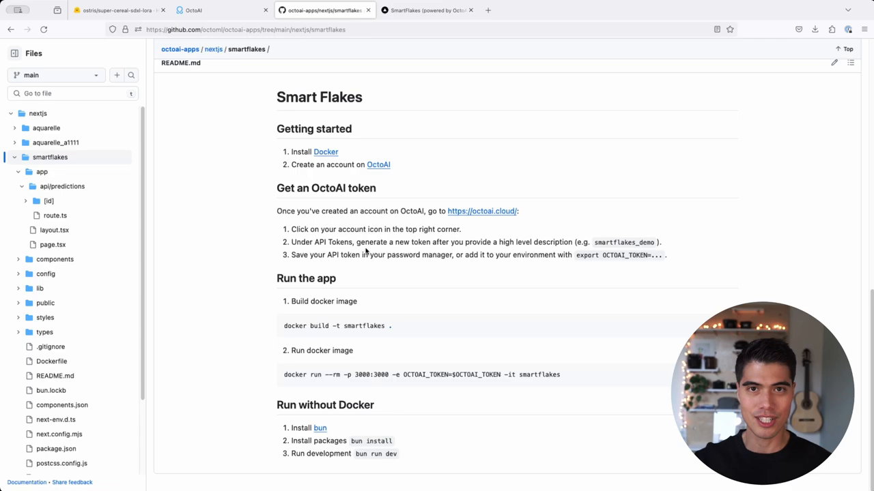
pyautogui.scroll(3)
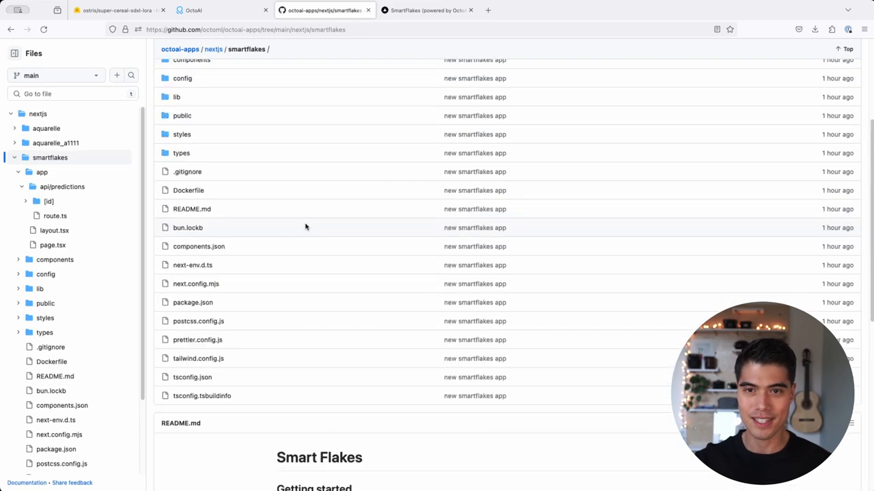
# Step: View app/api/predictions/route.ts with the OctoAI request code, then return to the SmartFlakes site
pyautogui.click(41, 172)
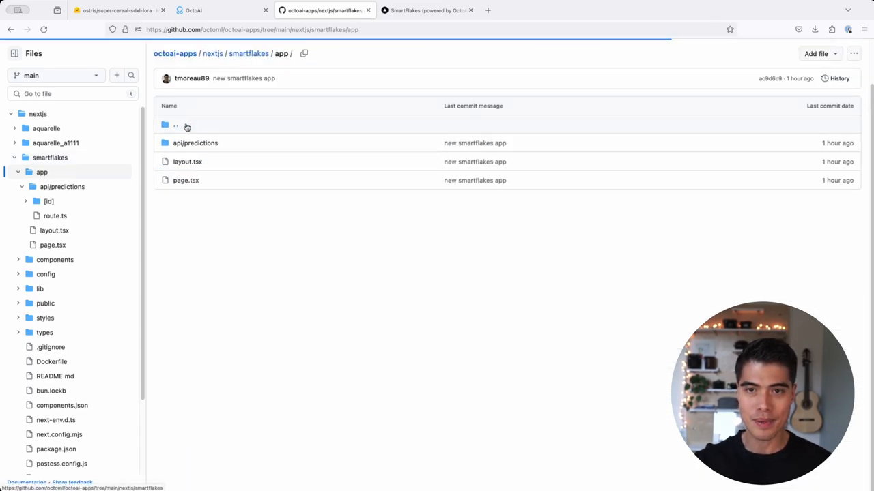
pyautogui.click(195, 144)
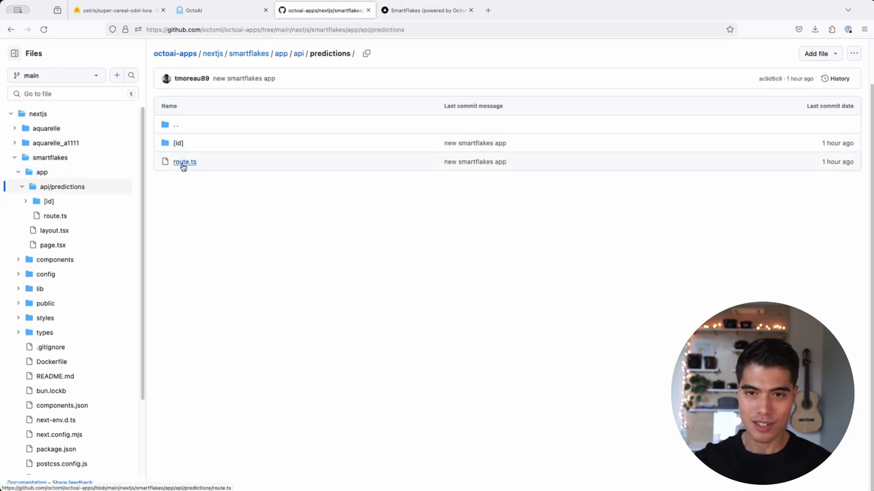
pyautogui.click(184, 161)
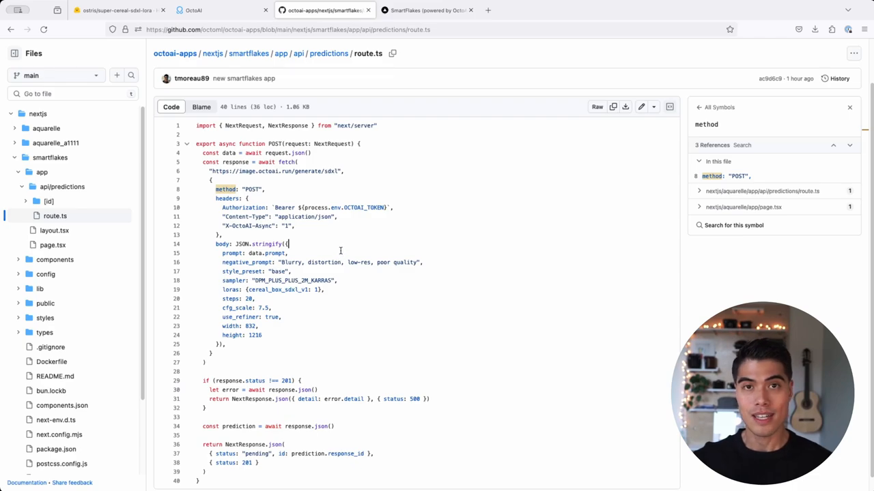
pyautogui.moveTo(341, 251)
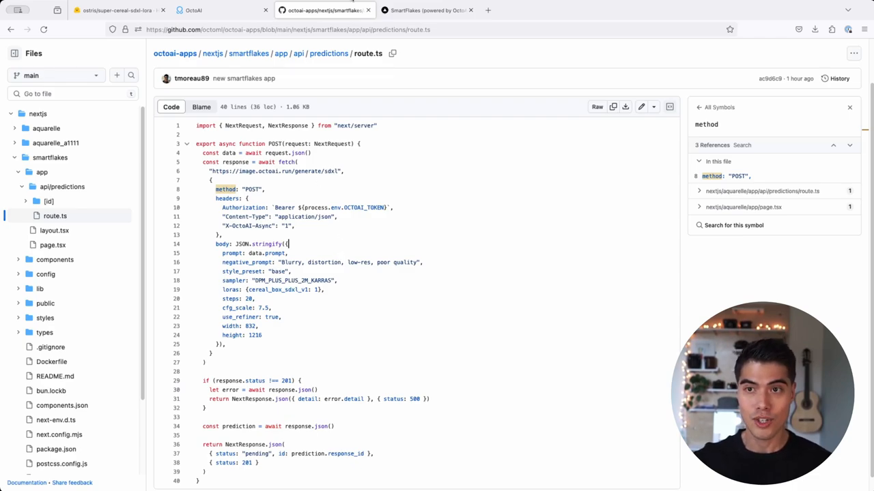
pyautogui.click(426, 10)
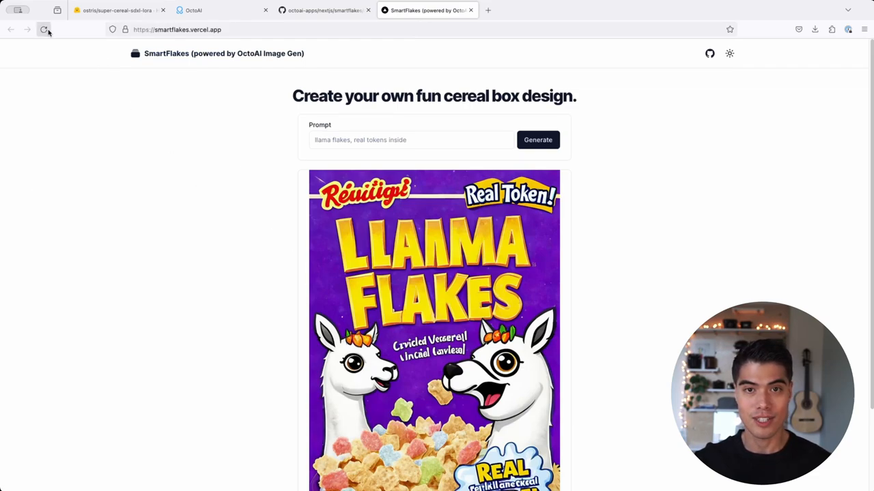
# Step: Reload SmartFlakes and generate a fresh Llama Flakes cereal box from the llama flakes prompt
pyautogui.click(44, 30)
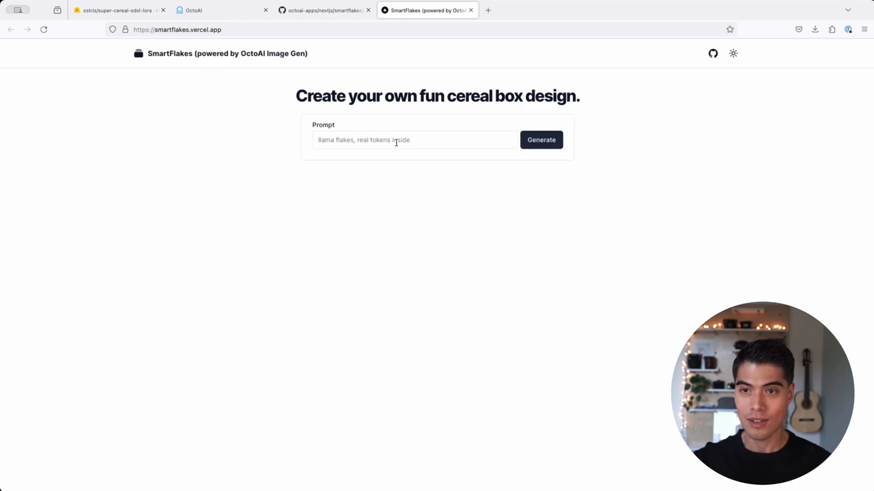
pyautogui.click(415, 139)
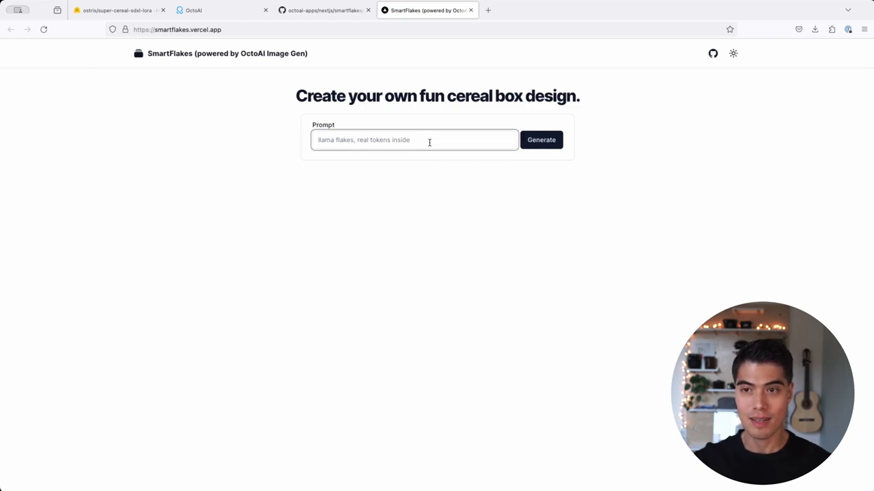
pyautogui.click(540, 139)
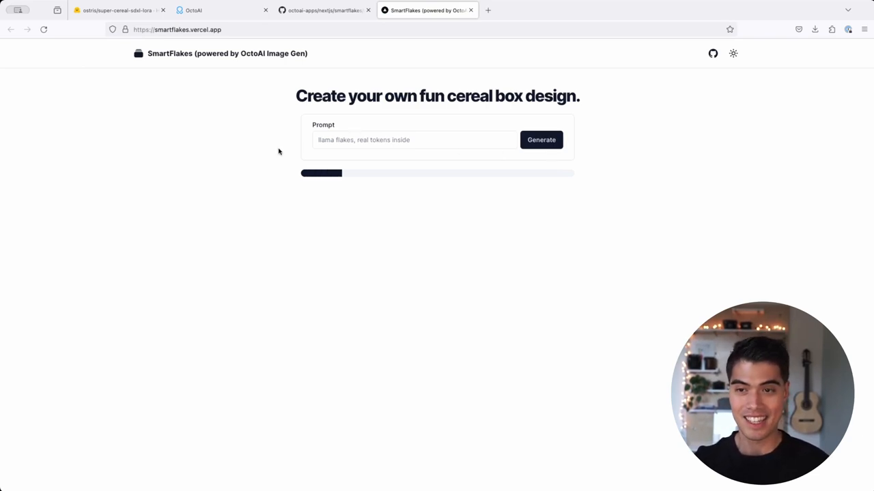
pyautogui.click(540, 140)
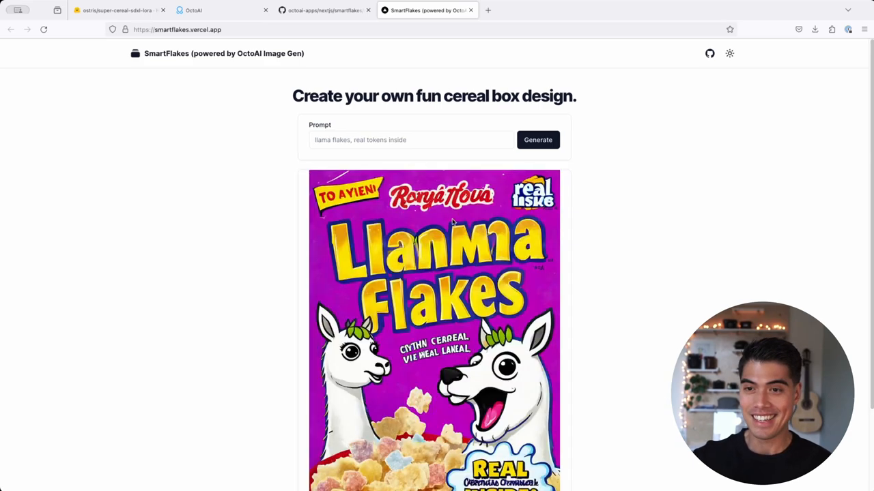
pyautogui.scroll(-3)
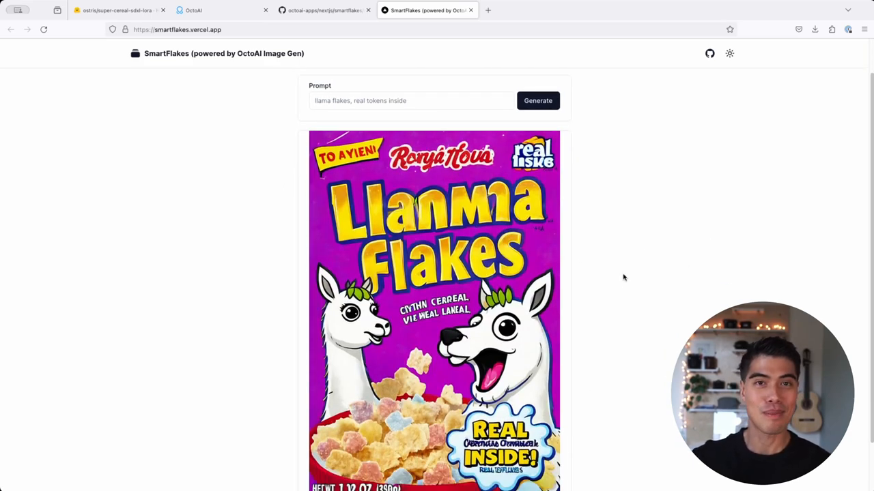
pyautogui.scroll(-3)
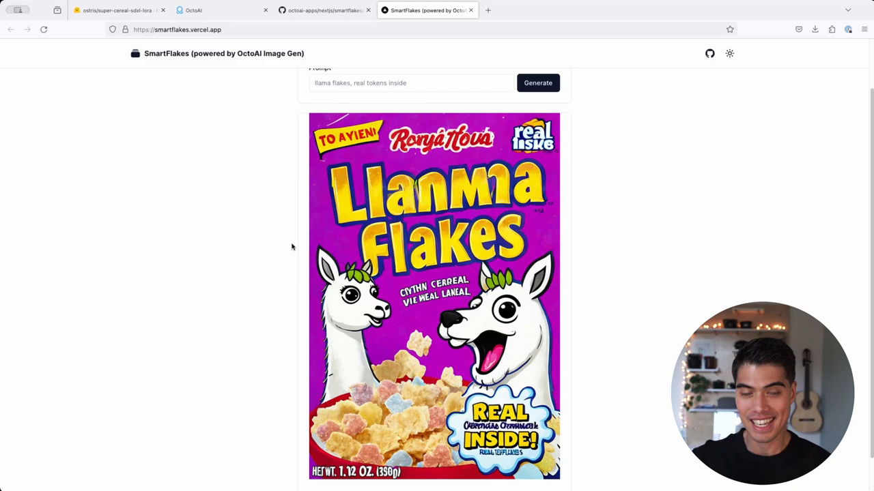
pyautogui.moveTo(322, 98)
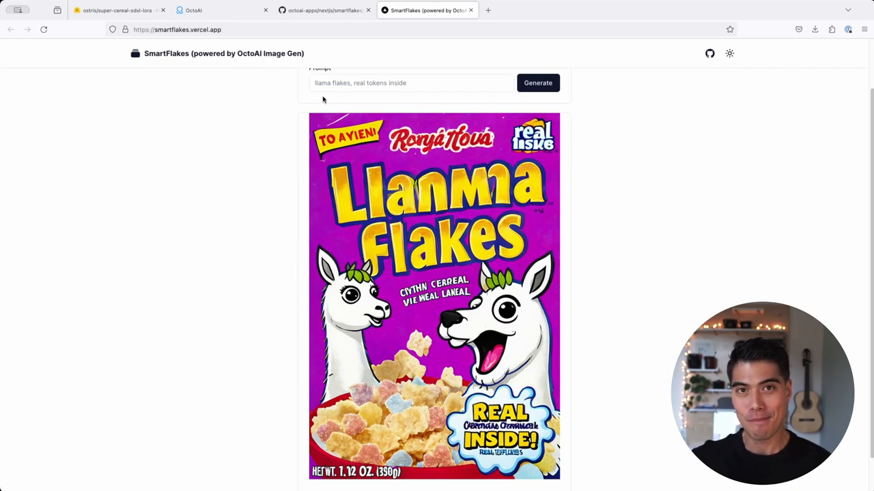